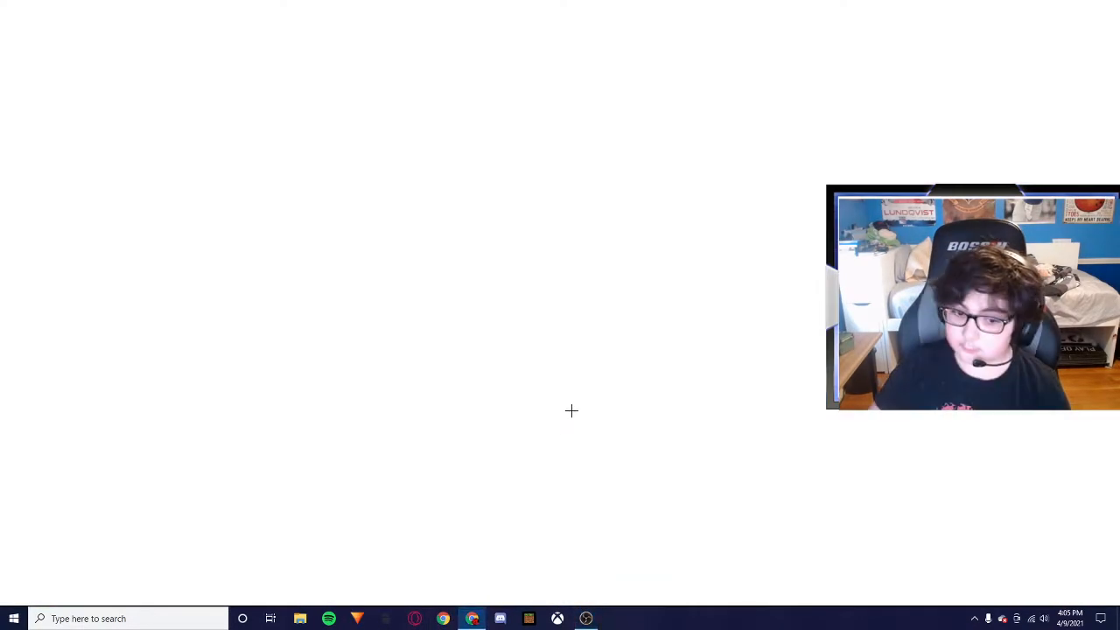
# - Search 'optifine' in Chrome and open the optifine.net home page
pyautogui.click(477, 615)
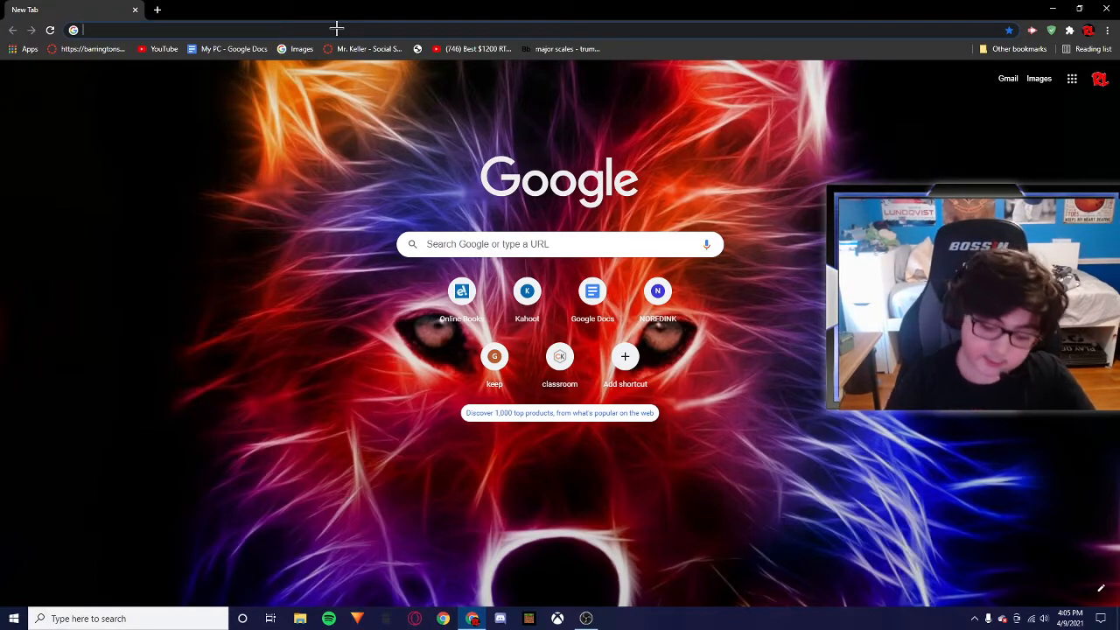
pyautogui.write('optifine.net/home')
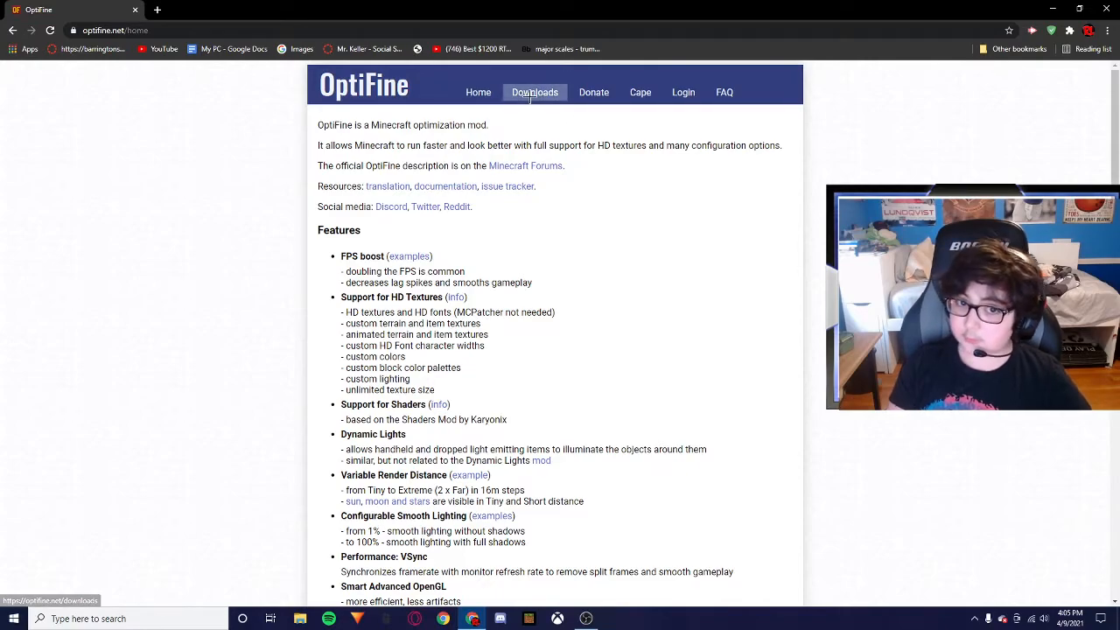
# - From Downloads, show all versions and open the OptiFine 1.8.9 HD U M5 download
pyautogui.click(534, 91)
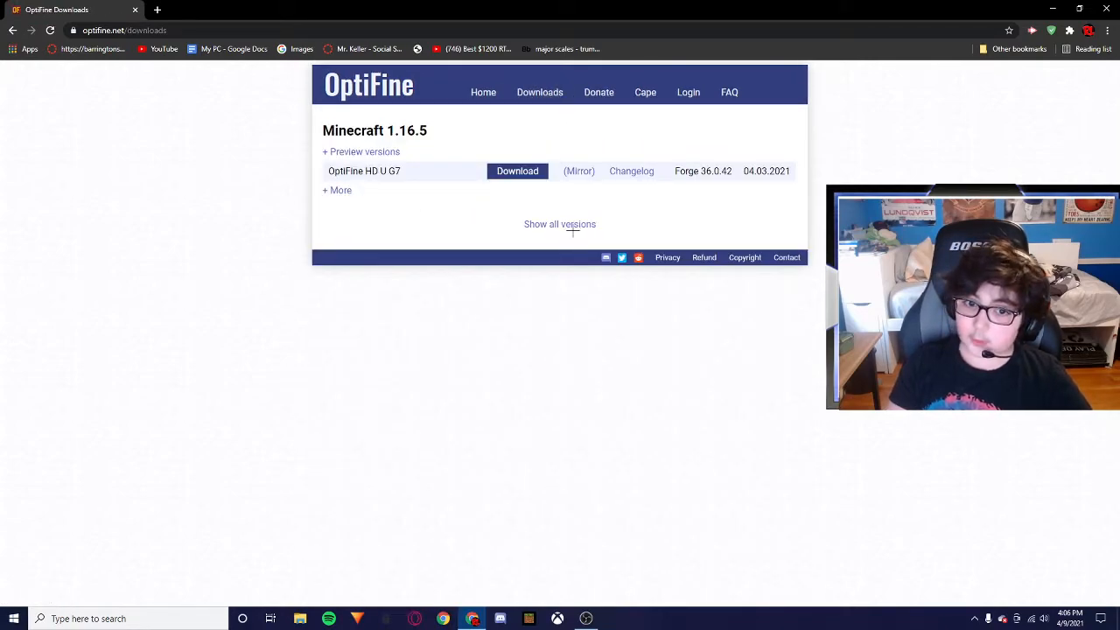
pyautogui.click(559, 224)
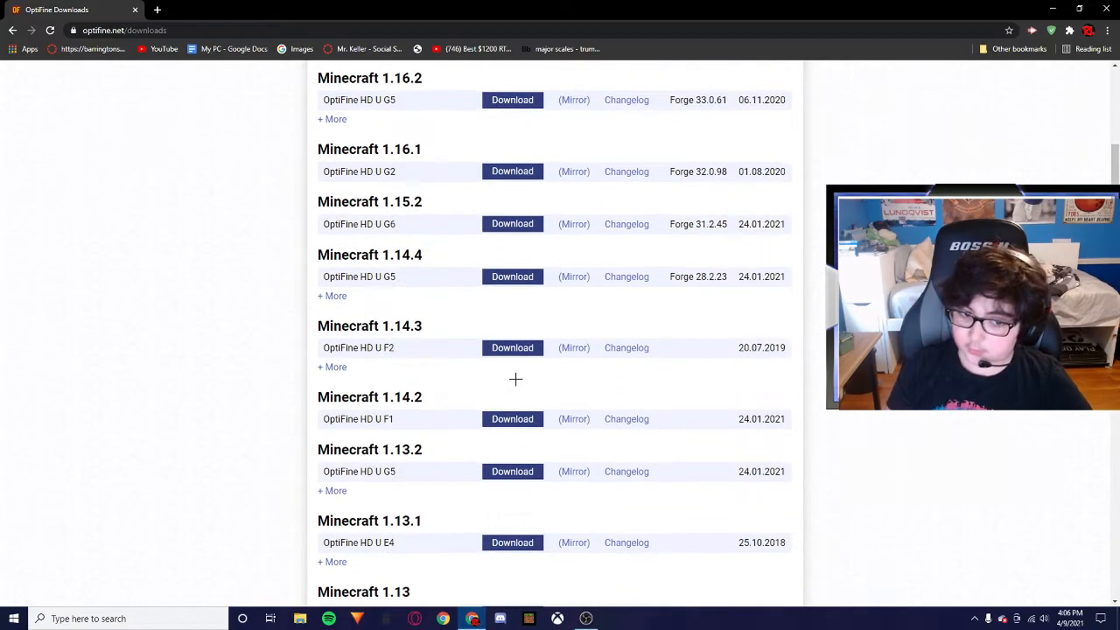
pyautogui.scroll(-3)
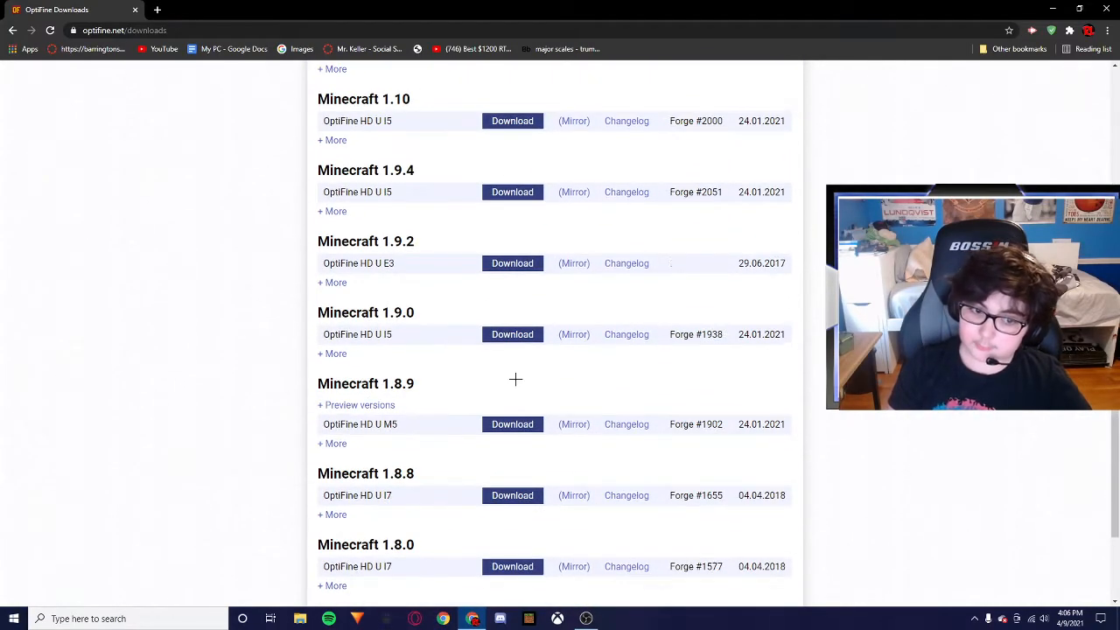
pyautogui.scroll(-3)
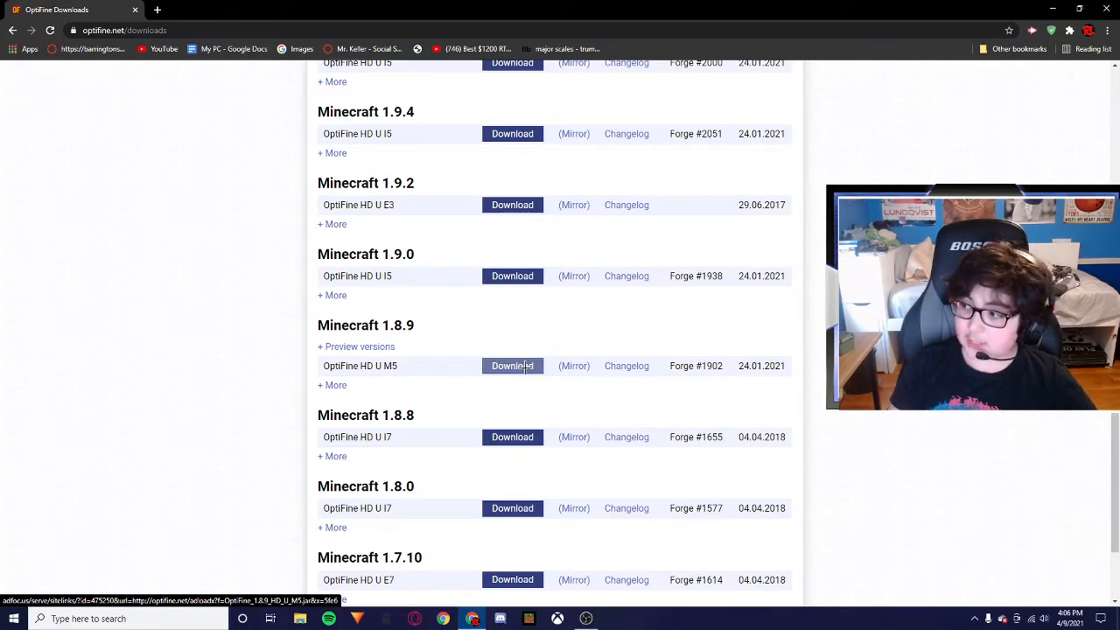
pyautogui.click(512, 366)
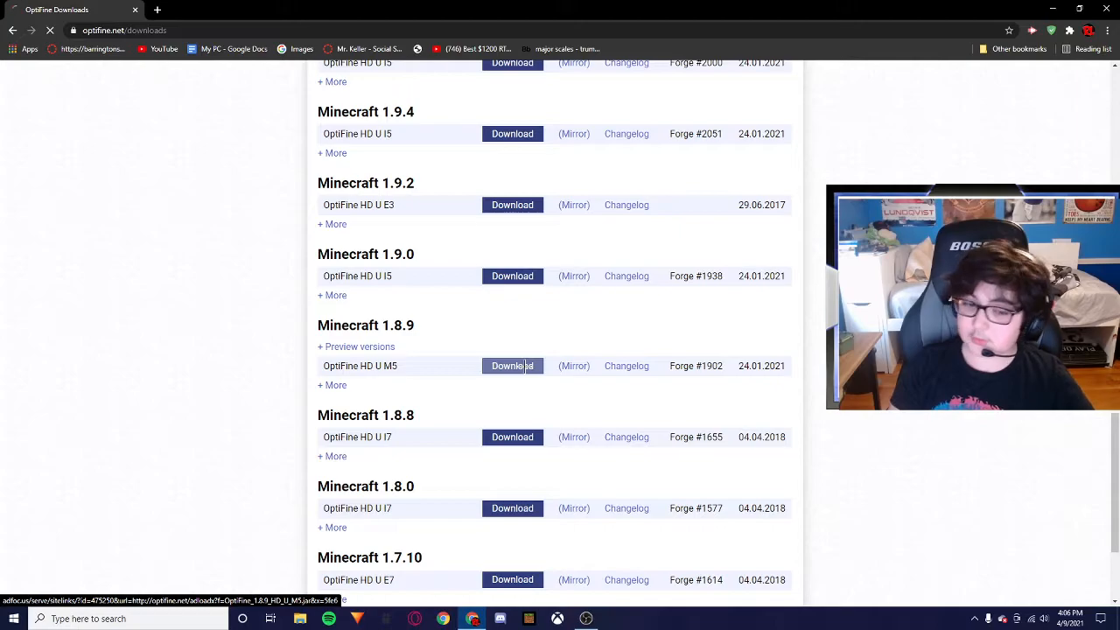
pyautogui.click(512, 366)
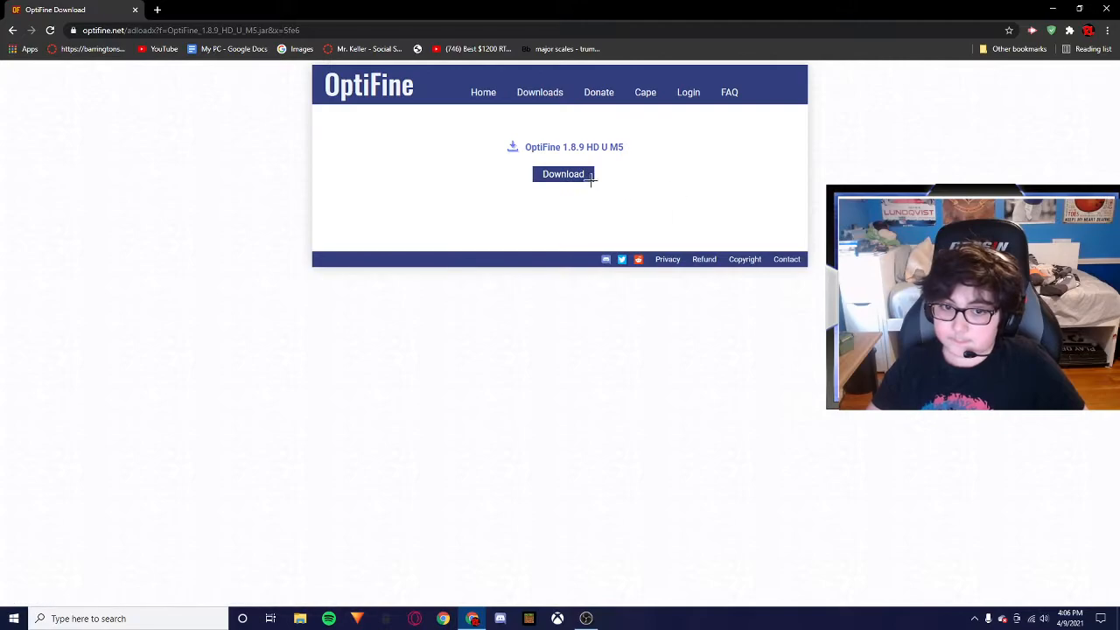
# - Download the OptiFine 1.8.9 HD U M5 jar, keeping it despite Chrome's harmful-file warning
pyautogui.click(563, 173)
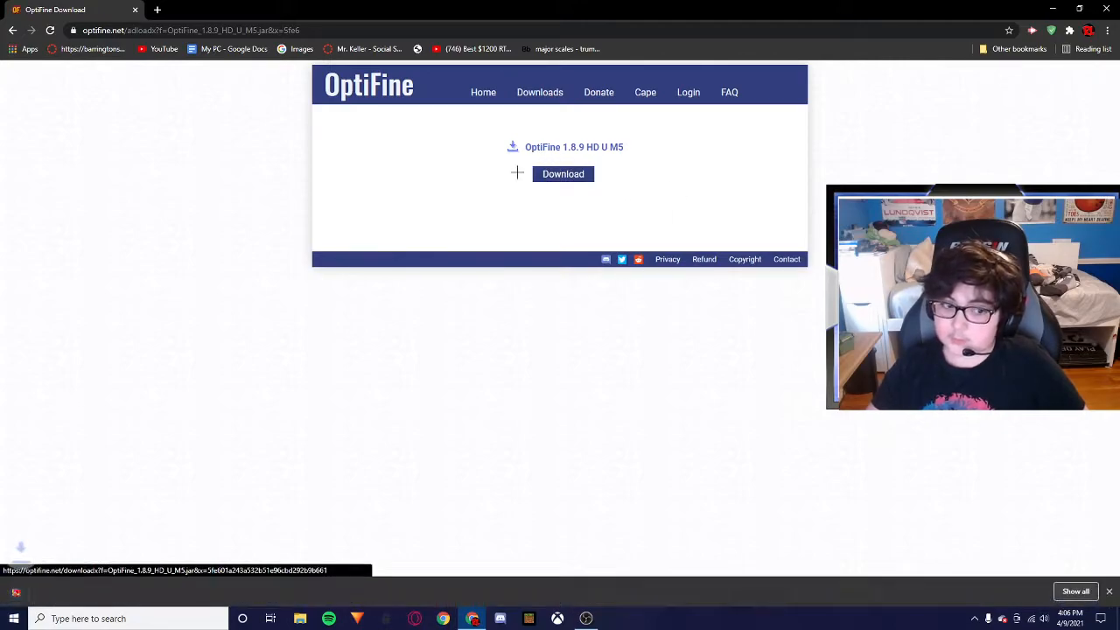
pyautogui.click(562, 173)
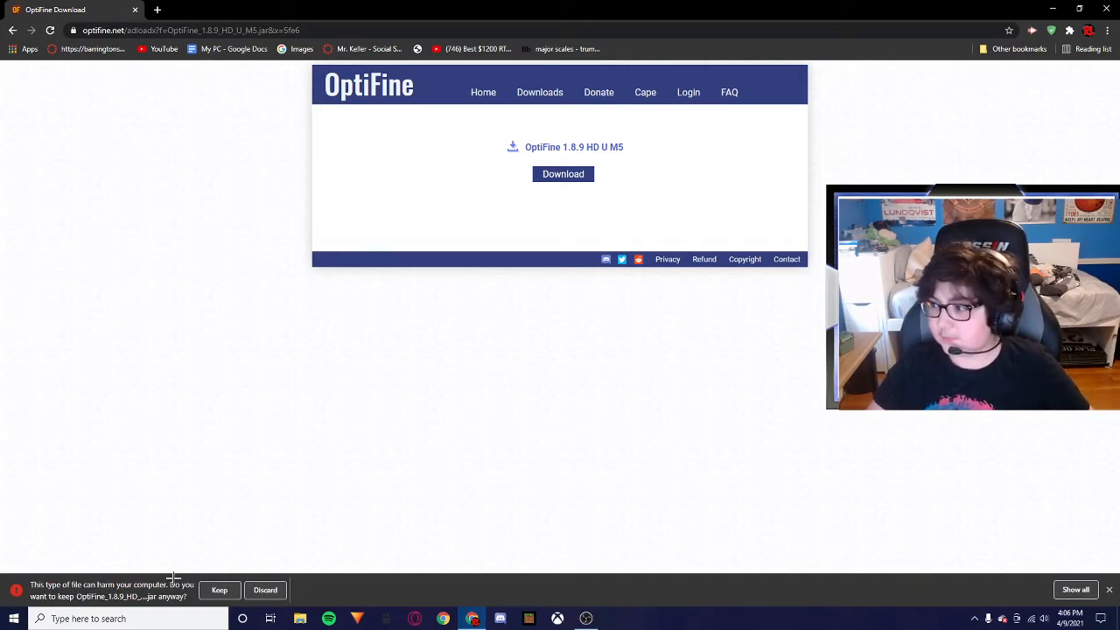
pyautogui.click(220, 589)
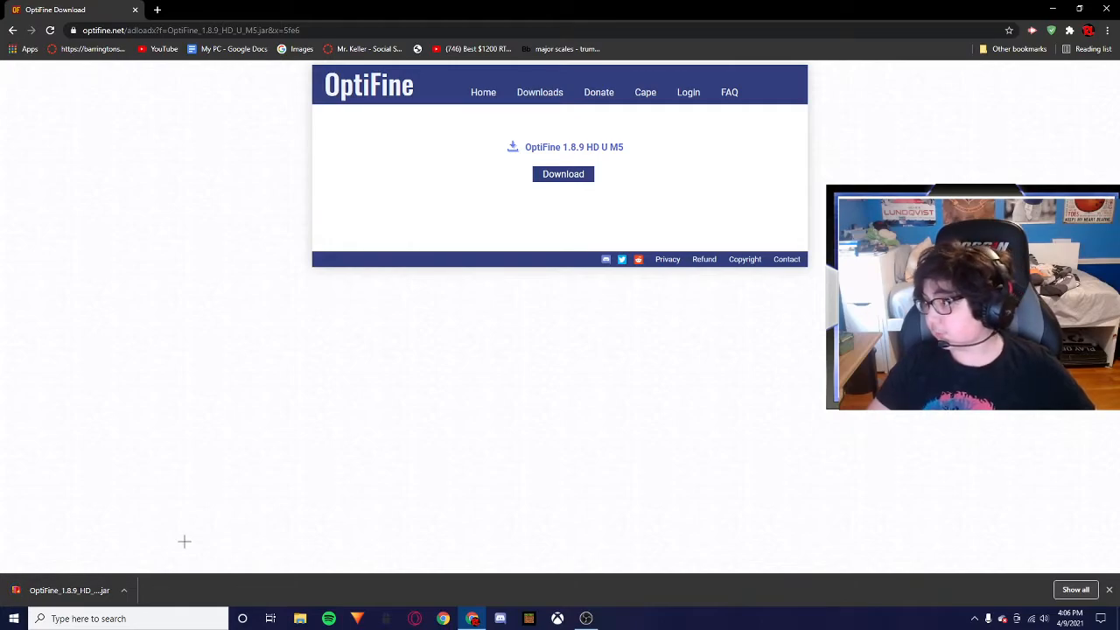
pyautogui.moveTo(435, 445)
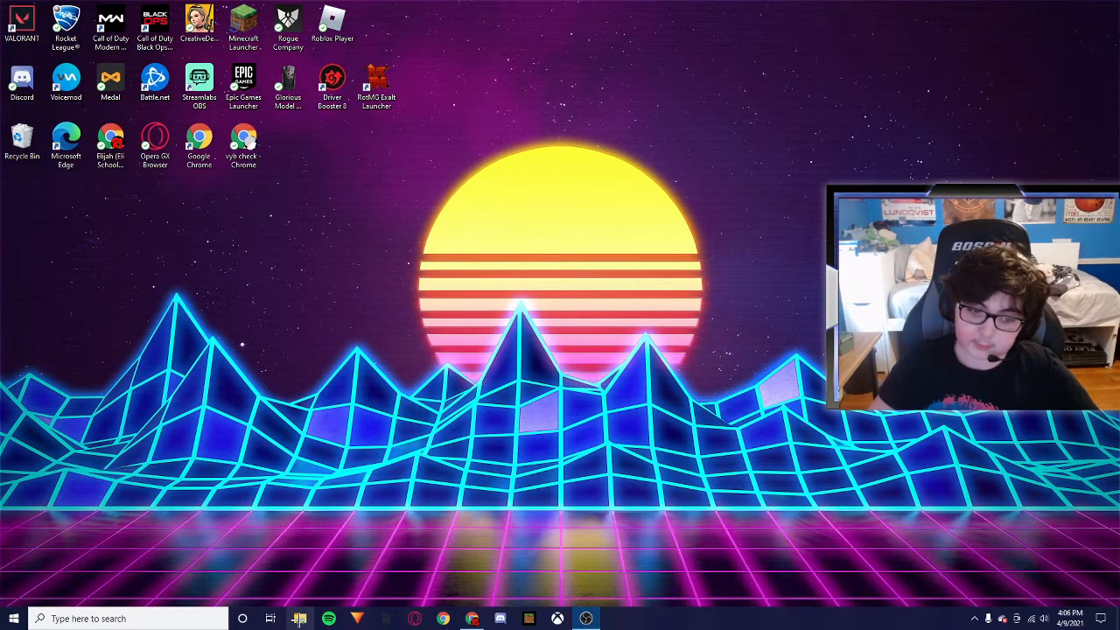
# - Drag the OptiFine 1.8.9 HD U M5 jar from Downloads onto the desktop, then close Explorer
pyautogui.click(304, 616)
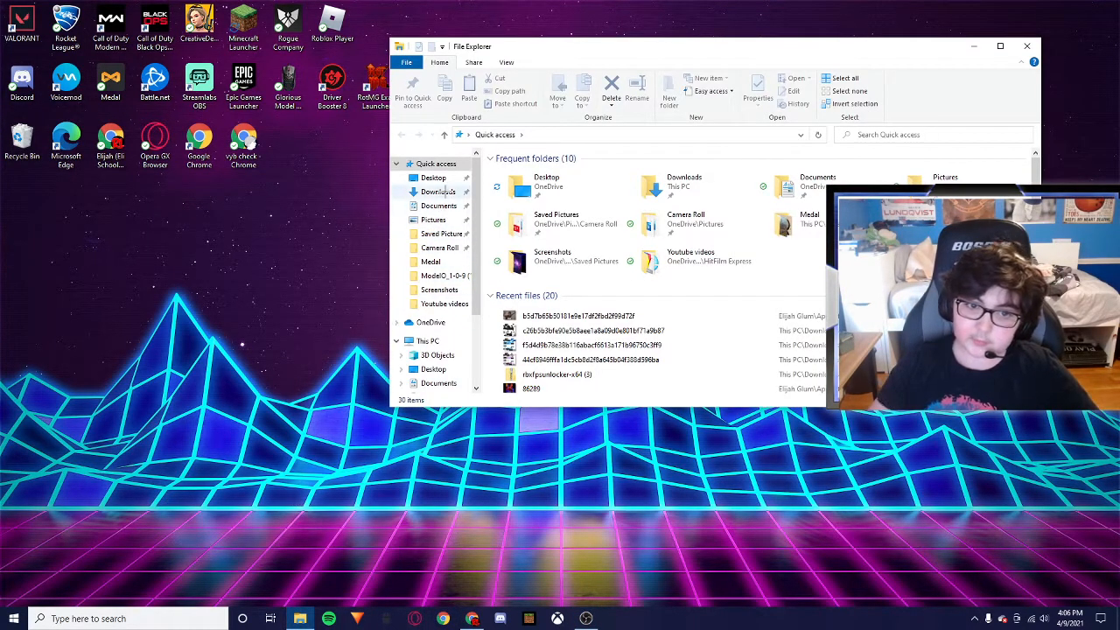
pyautogui.click(434, 191)
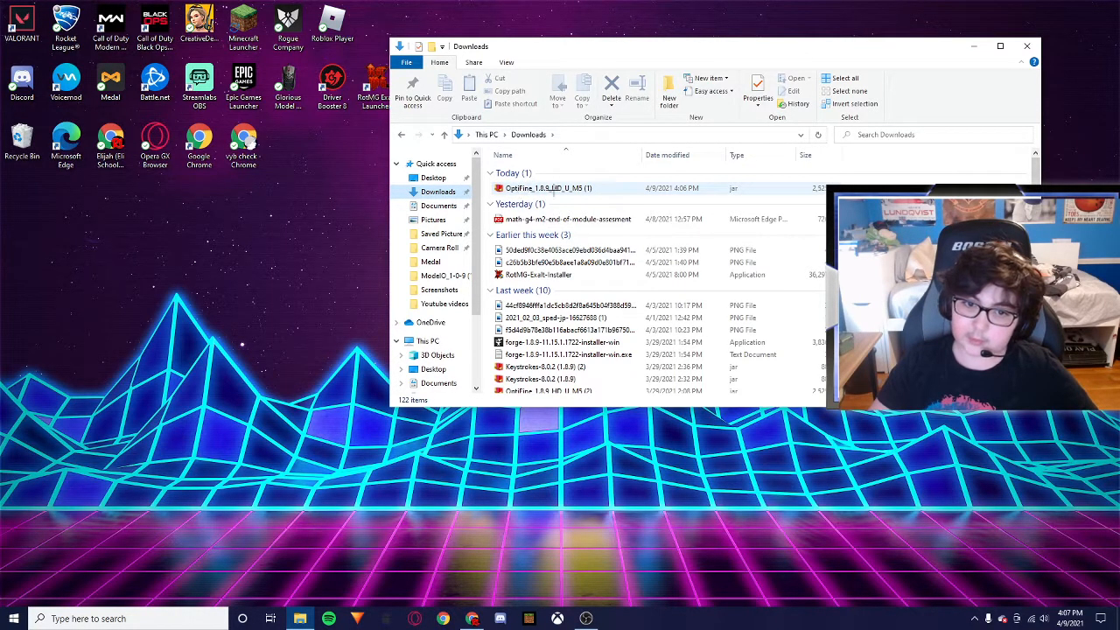
pyautogui.moveTo(549, 188); pyautogui.dragTo(341, 149)
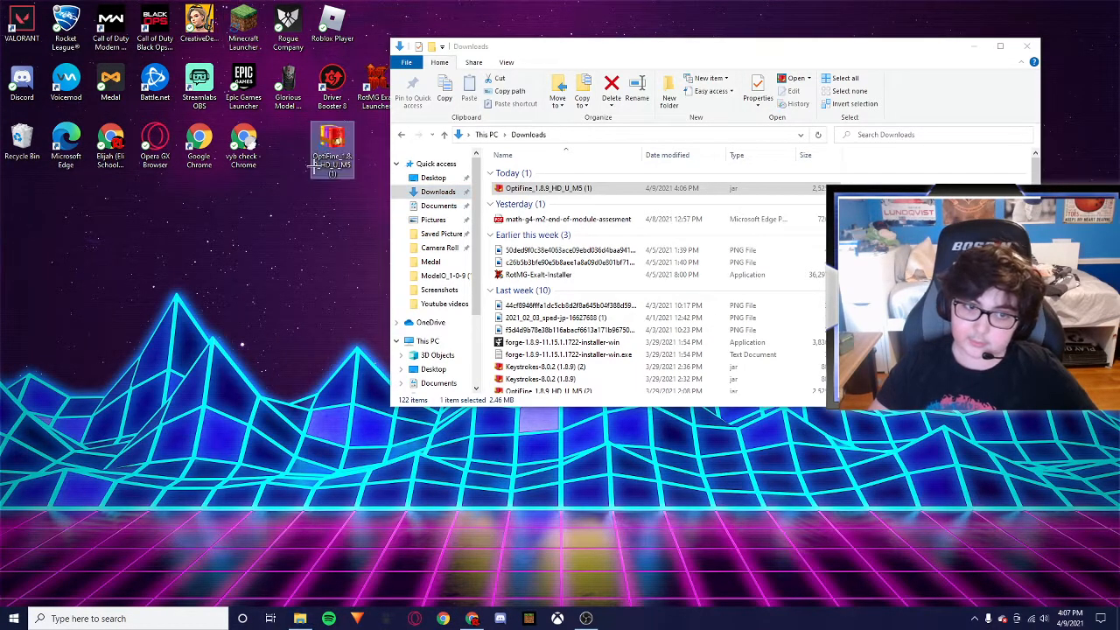
pyautogui.click(1026, 46)
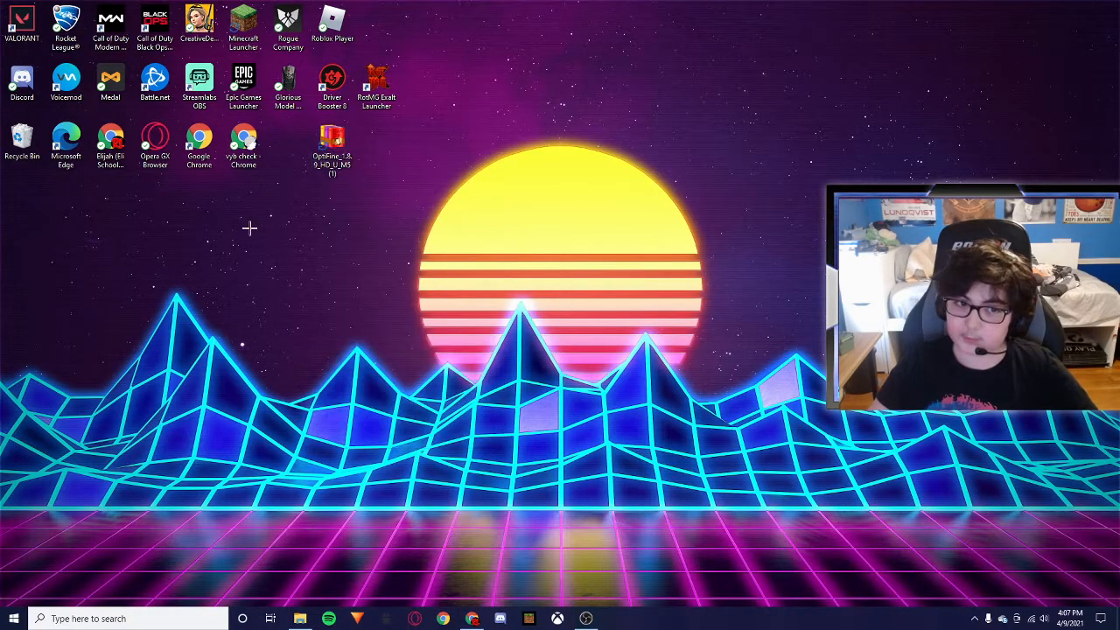
# - Launch Run from Start search and open %appdata% to reach the Roaming folder
pyautogui.click(329, 145)
pyautogui.write('r')
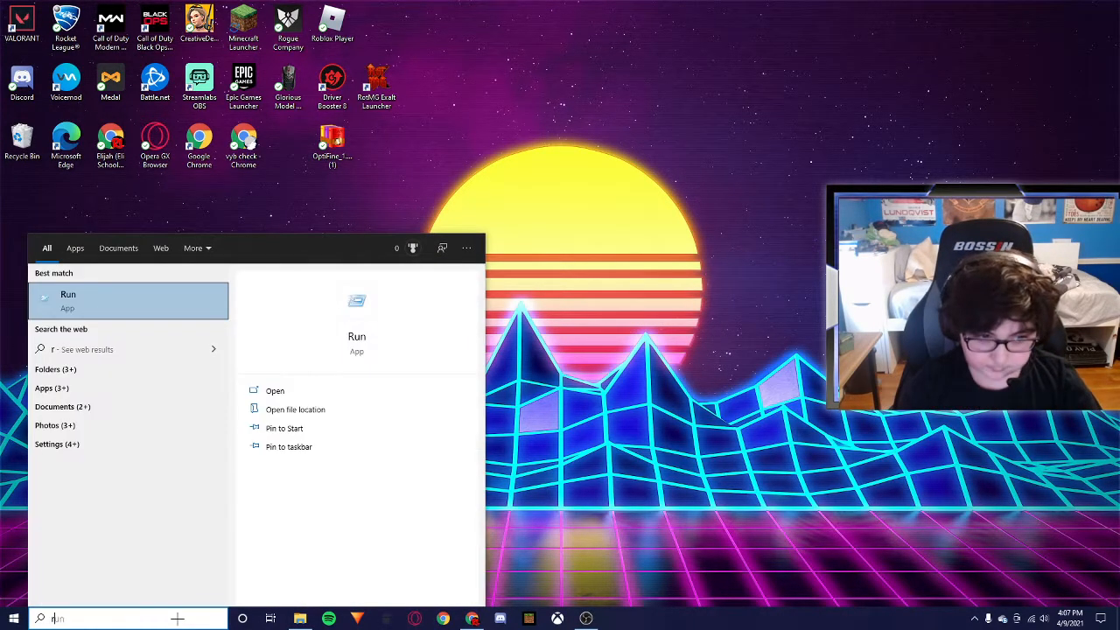
pyautogui.write('un')
pyautogui.write('%appdata%')
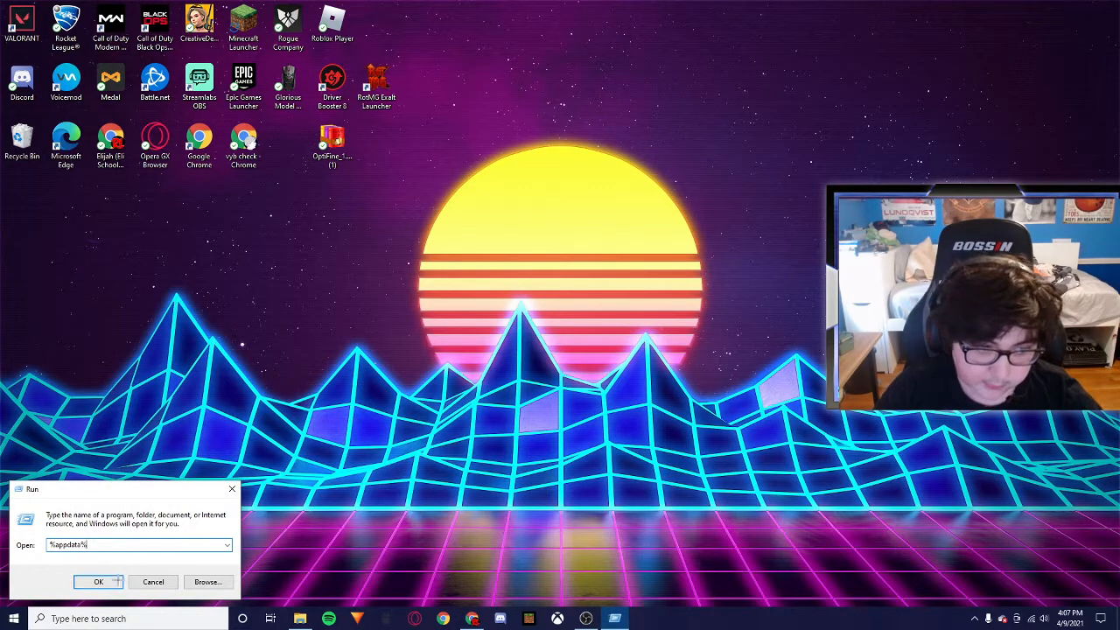
pyautogui.click(100, 581)
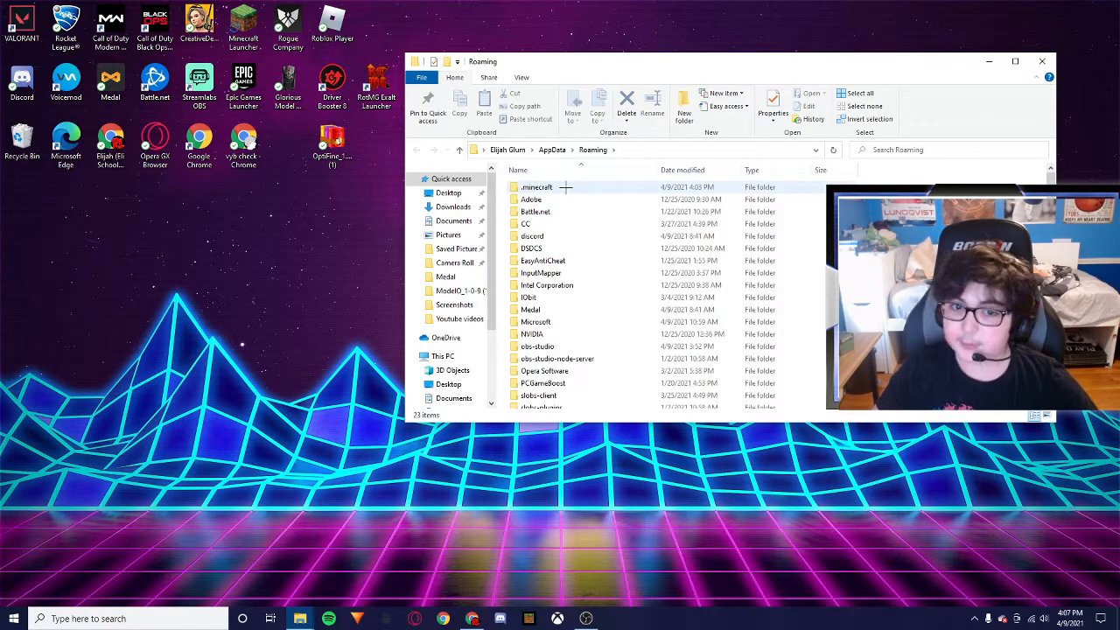
# - Open .minecraft from Roaming, then its mods folder with the OptiFine_1.8.9_HD_U_M5 jar
pyautogui.doubleClick(533, 186)
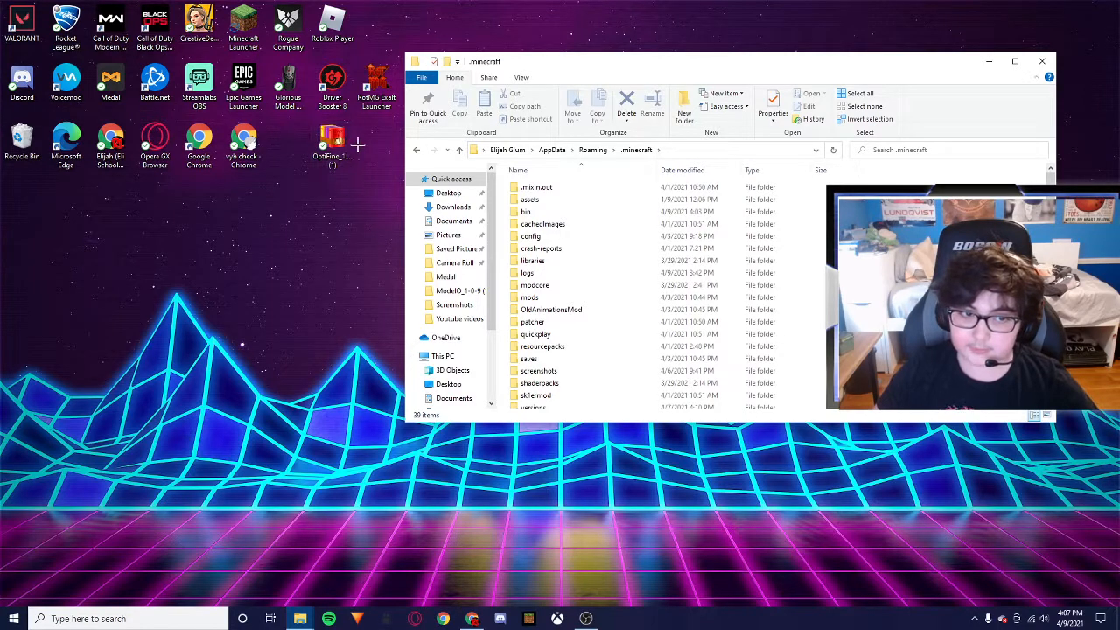
pyautogui.moveTo(531, 260)
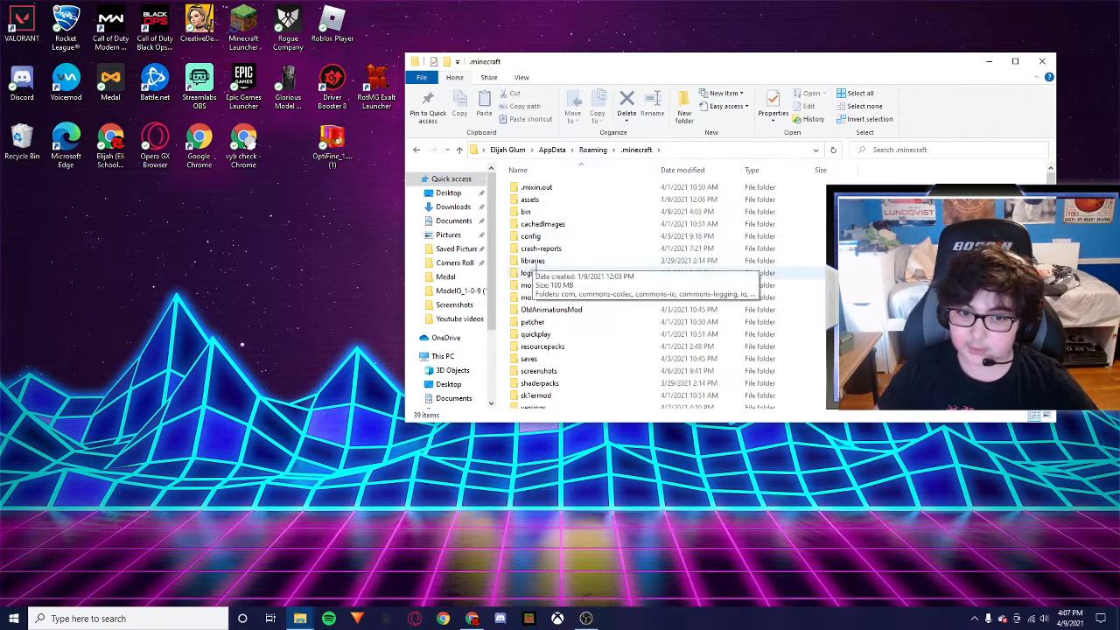
pyautogui.doubleClick(524, 284)
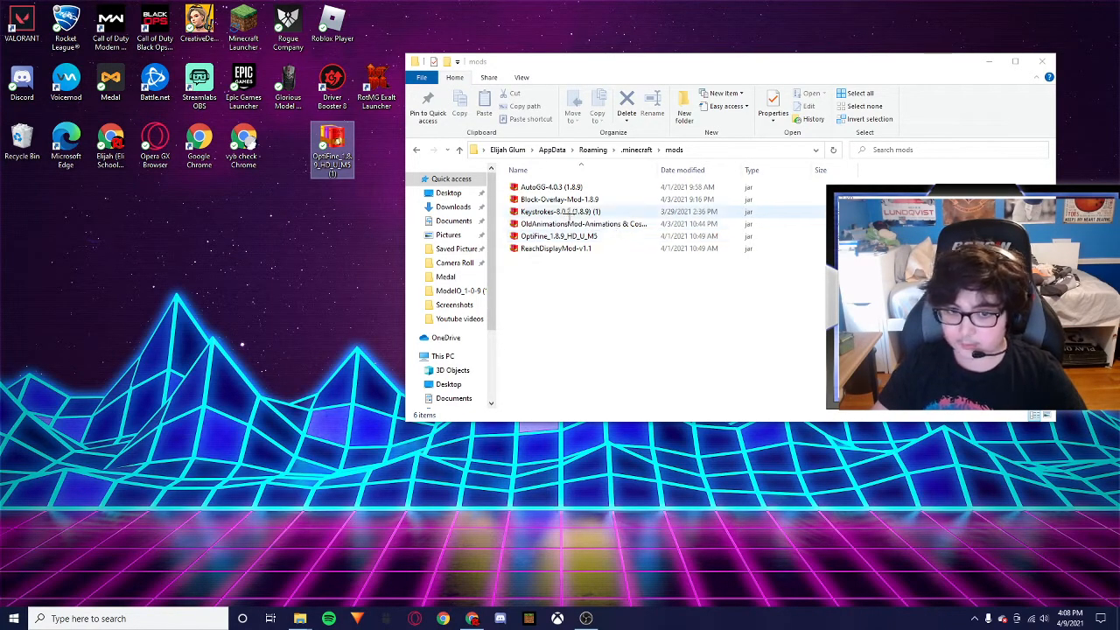
# - Check the mod jars, then return to Chrome's OptiFine 1.8.9 HD U M5 download page
pyautogui.click(556, 199)
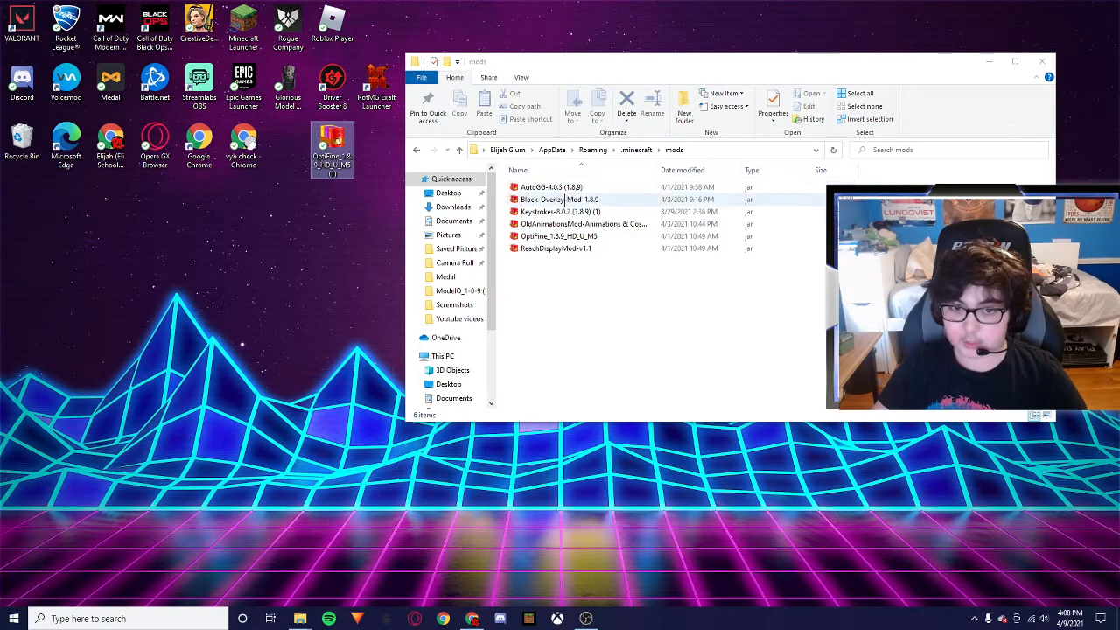
pyautogui.click(554, 247)
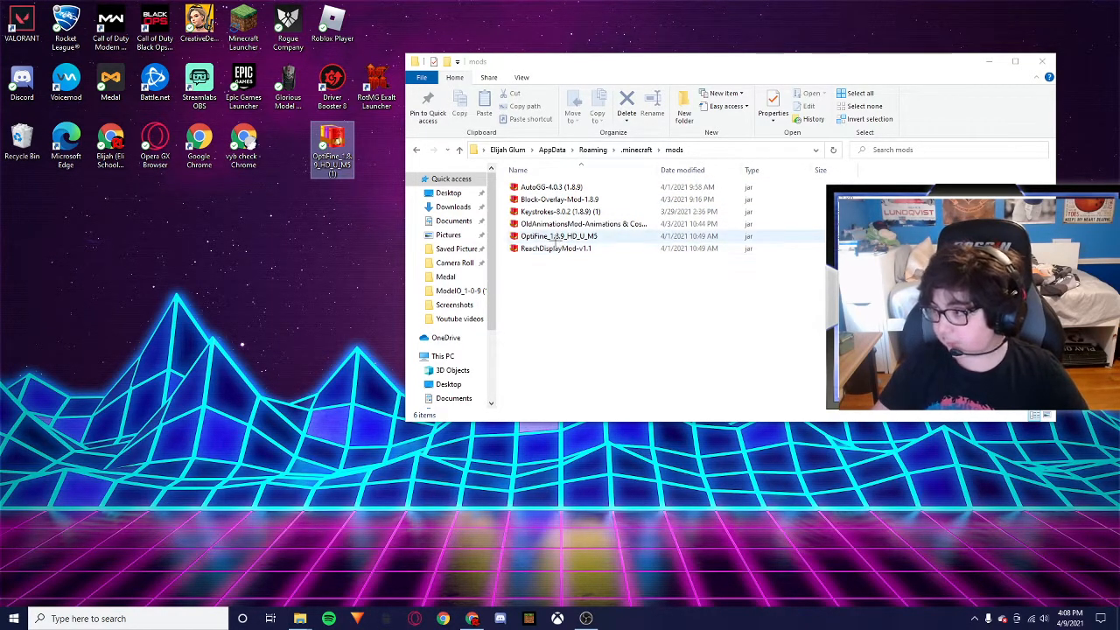
pyautogui.click(555, 247)
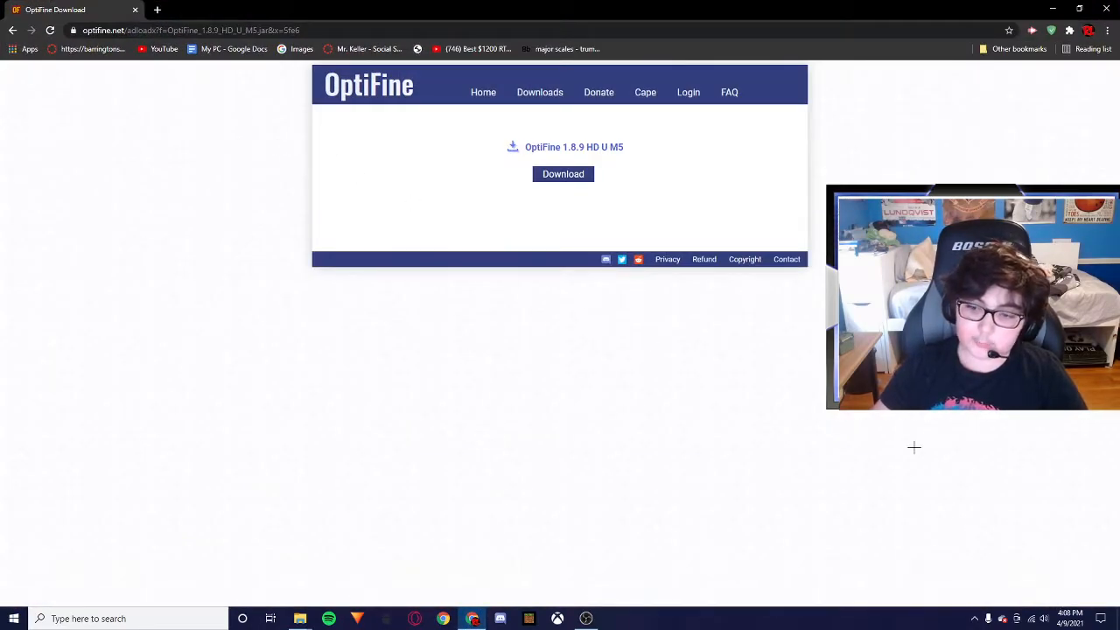
# - Search 'vyrinnn 1.5k' and expand the Revamp Release video's description to show the MediaFire link
pyautogui.click(163, 10)
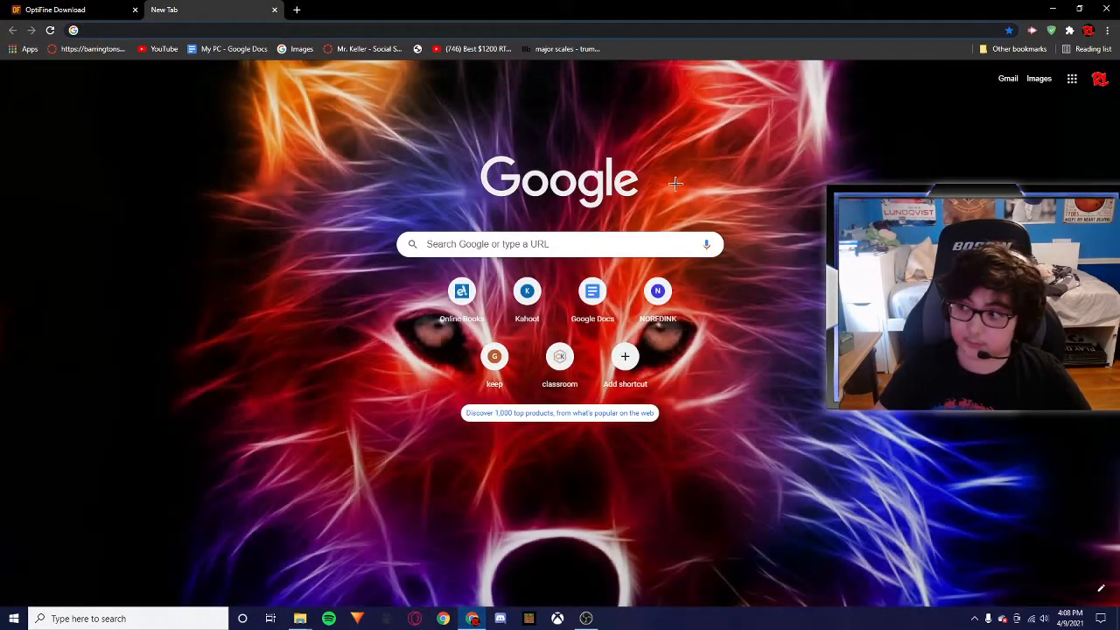
pyautogui.write('vyrinn 1.5k')
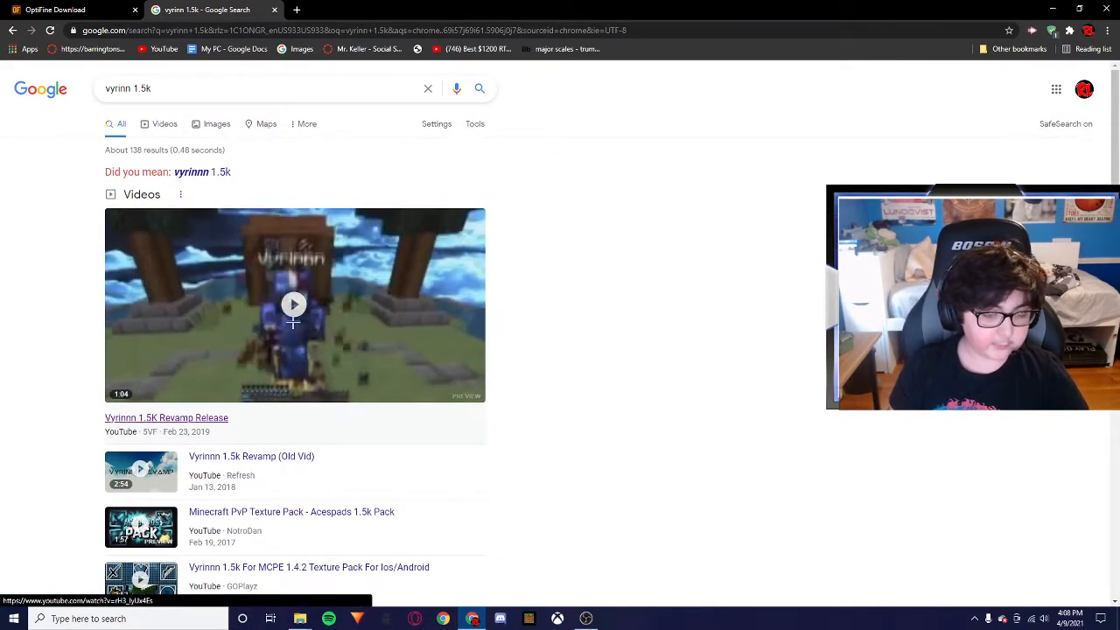
pyautogui.click(293, 304)
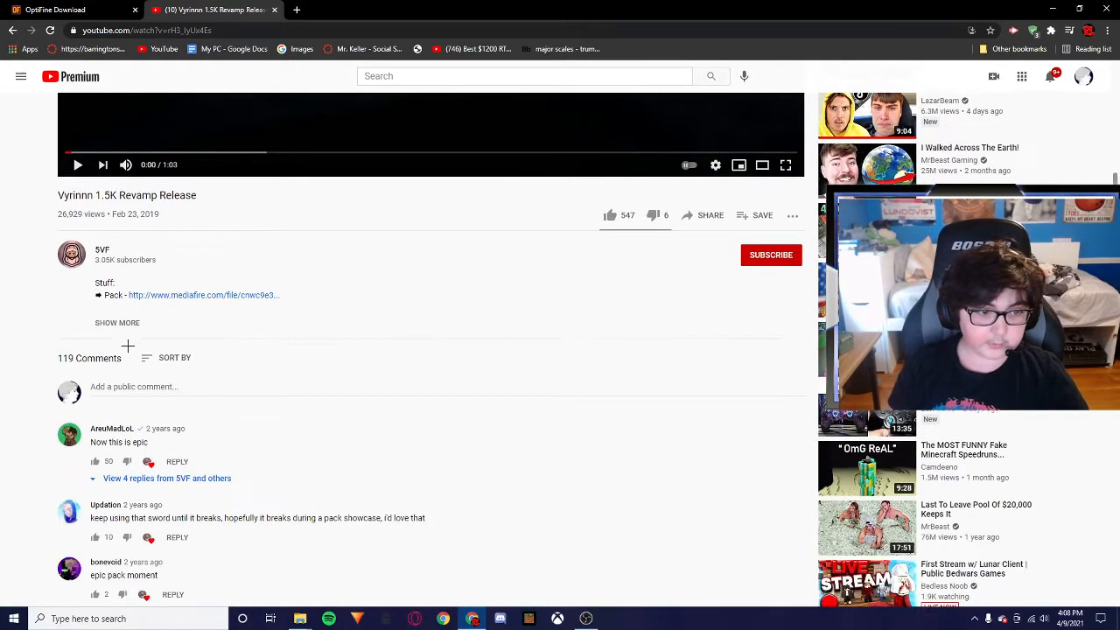
pyautogui.click(116, 323)
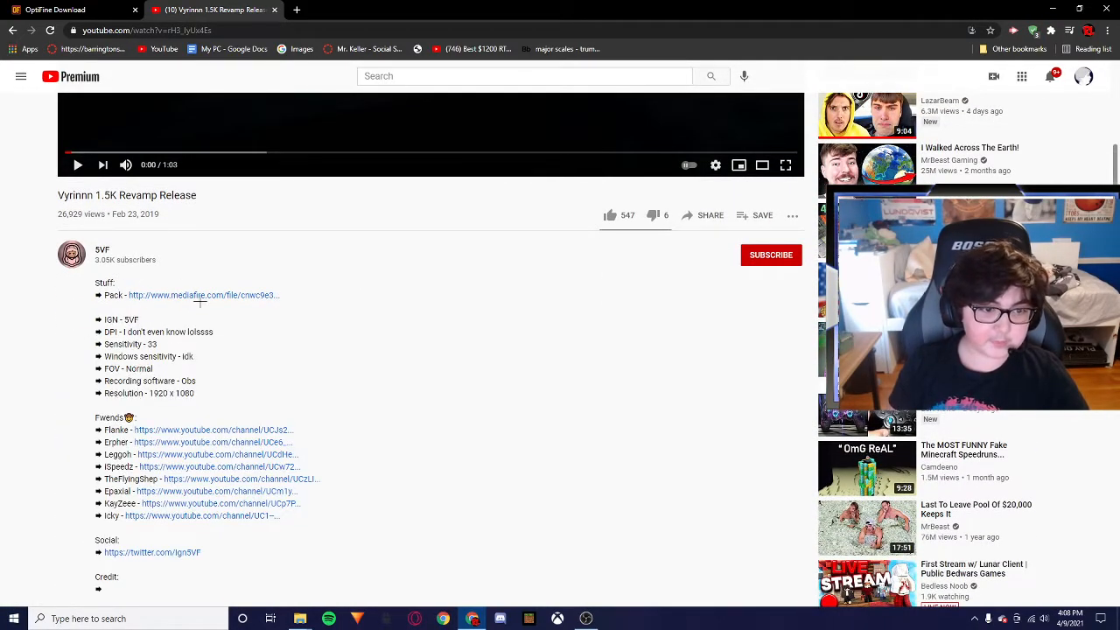
pyautogui.moveTo(200, 295)
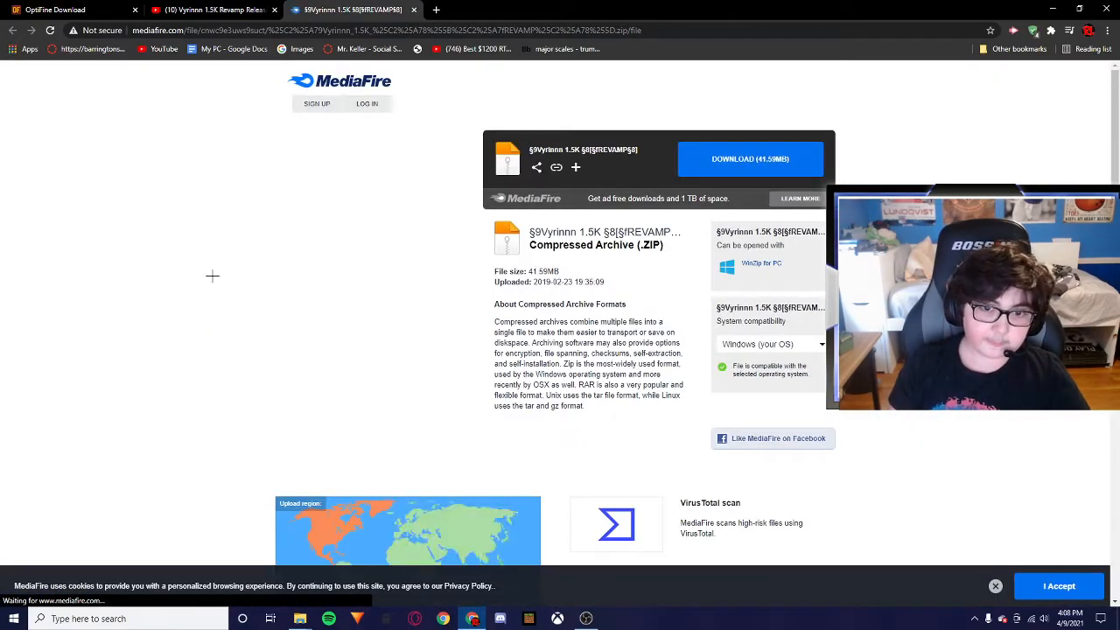
# - Search '1.8.9 texture packs' in a new tab and download the Vyrinnn 1.5K pack from MediaFire
pyautogui.click(447, 10)
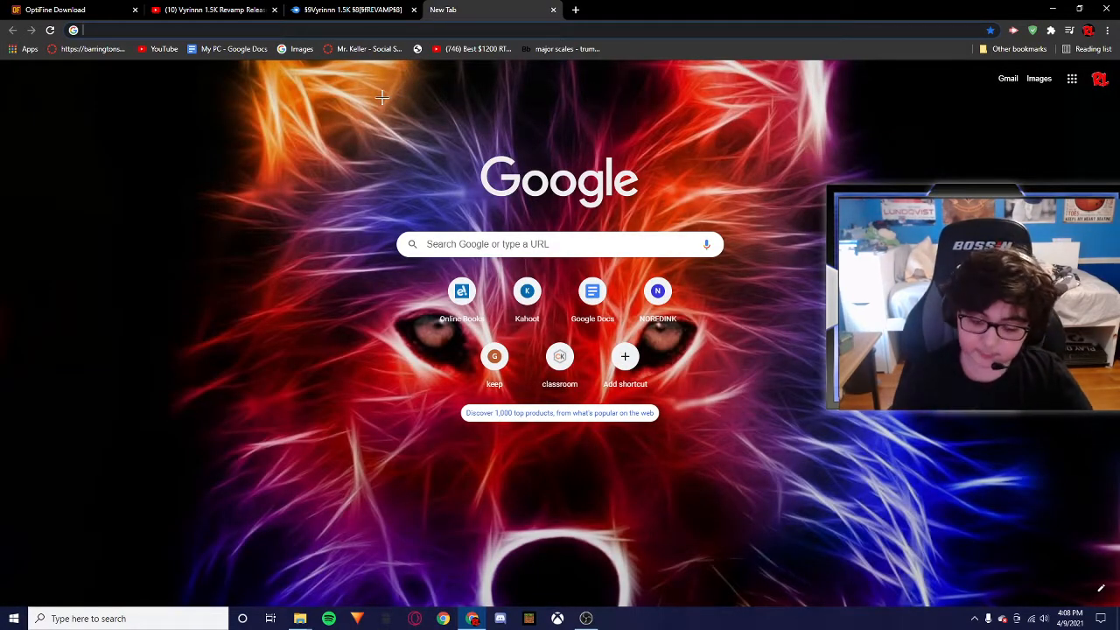
pyautogui.write('1.')
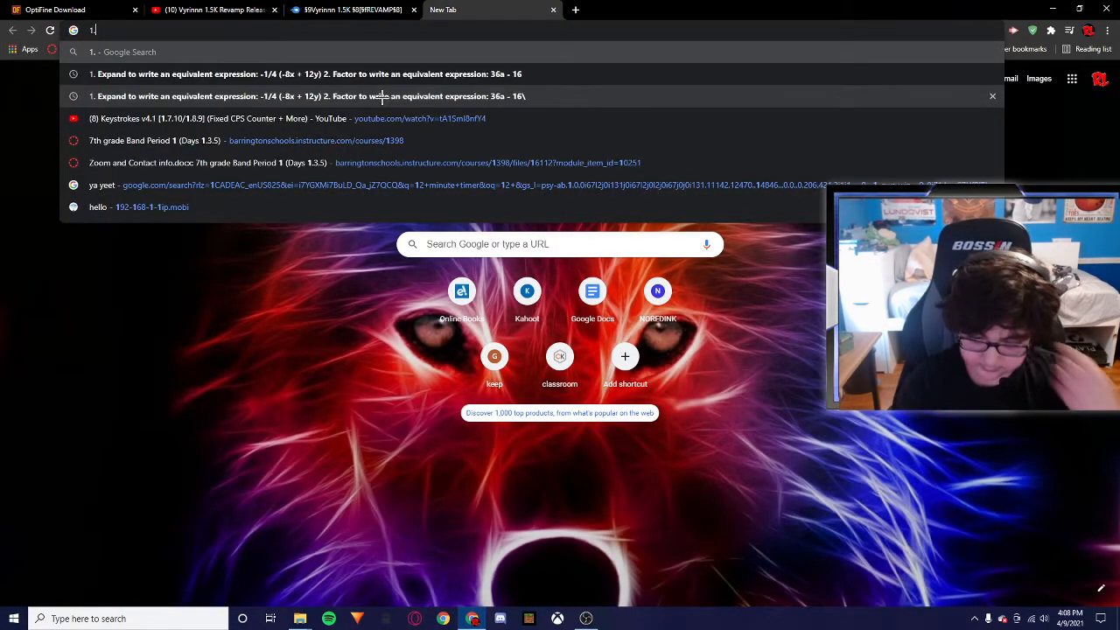
pyautogui.write('1.8.9 texture packs')
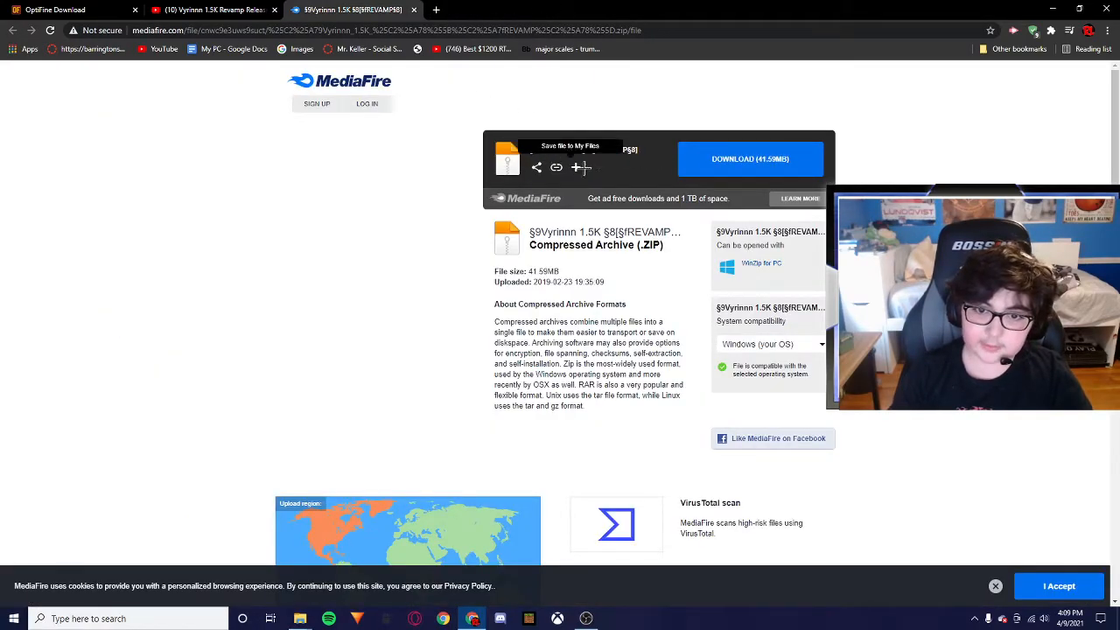
pyautogui.click(749, 158)
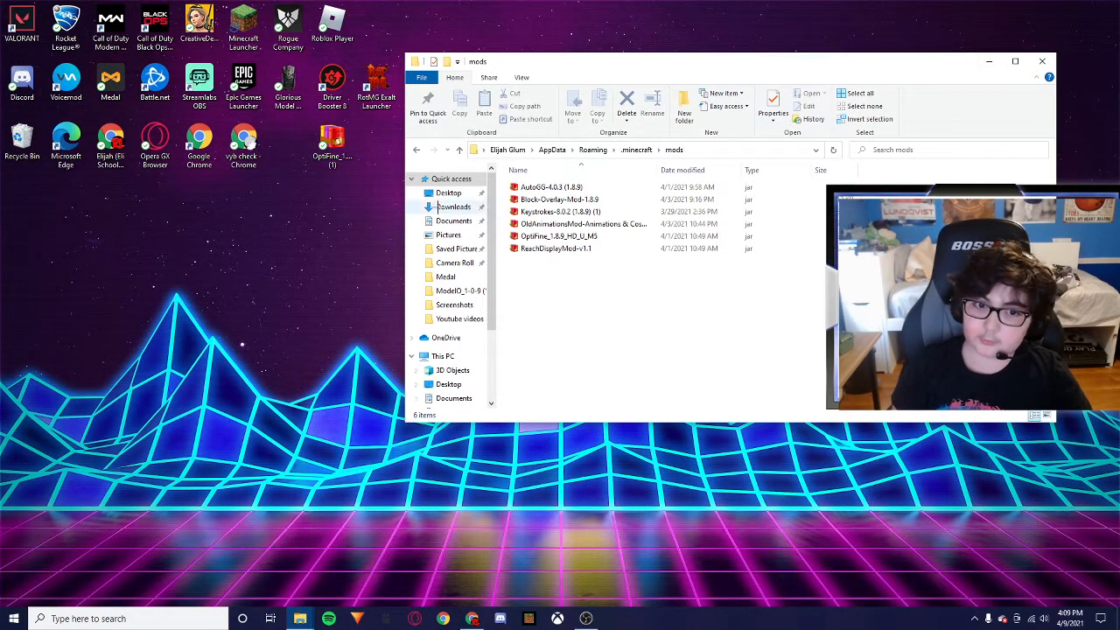
# - Close the .minecraft mods window, revealing a new file icon below the OptiFine jar
pyautogui.click(451, 207)
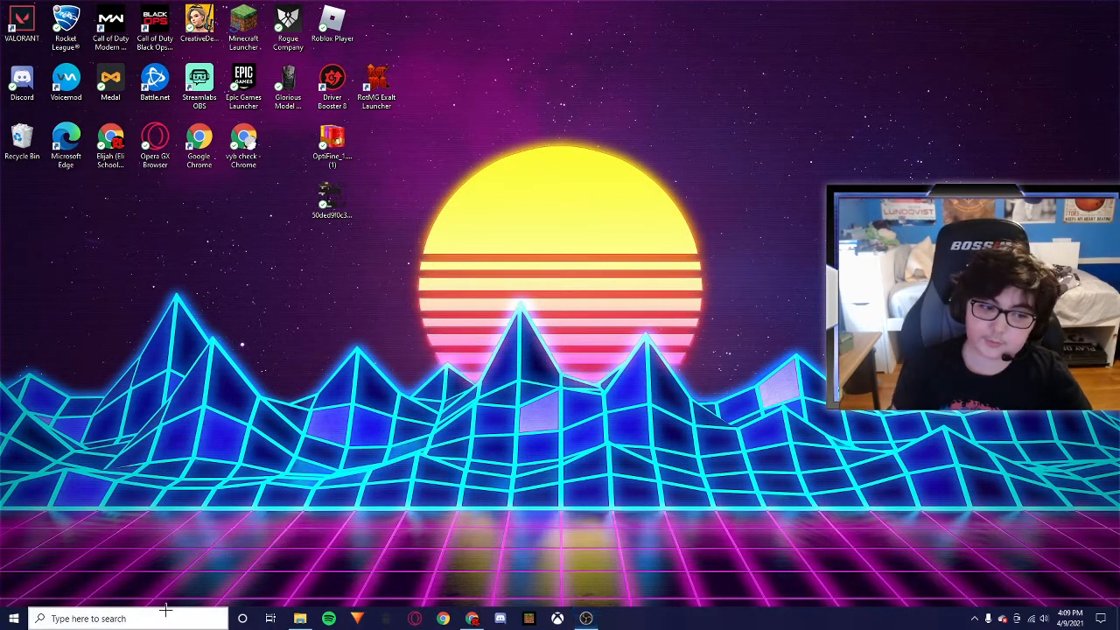
# - Navigate from AppData Roaming into .minecraft\resourcepacks and select the Vyrinnn 1.5K pack zip
pyautogui.press('Win+R')
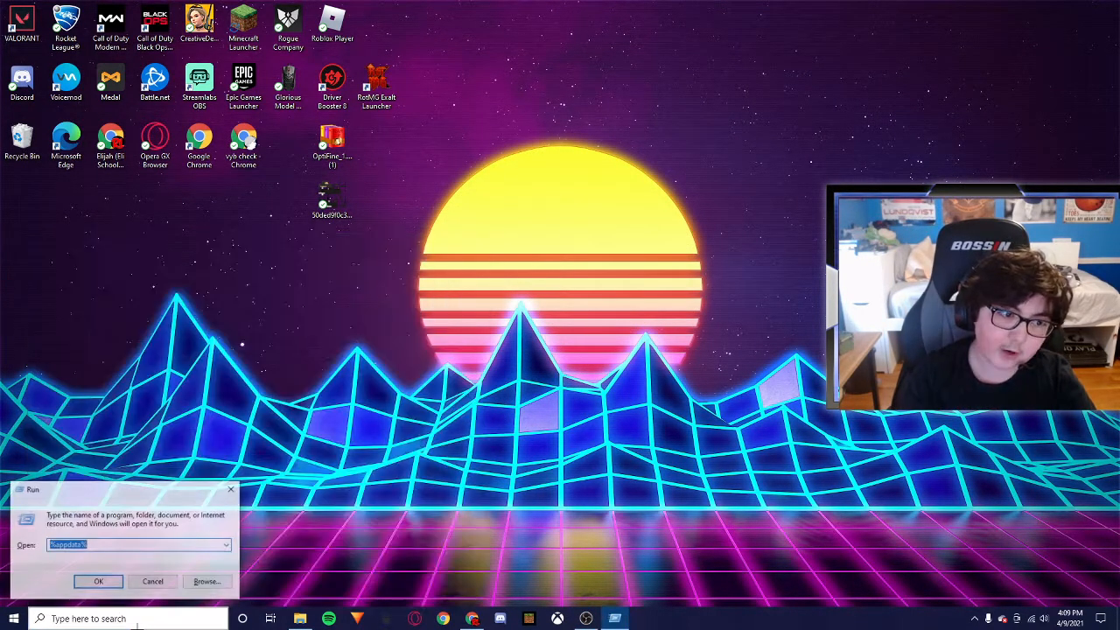
pyautogui.click(97, 581)
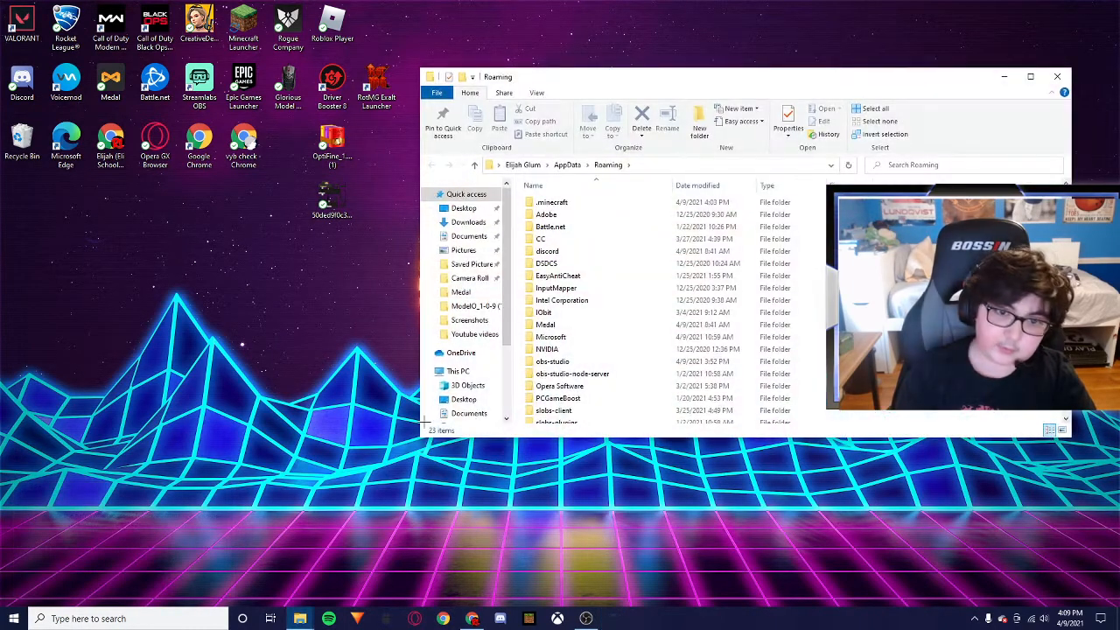
pyautogui.click(548, 263)
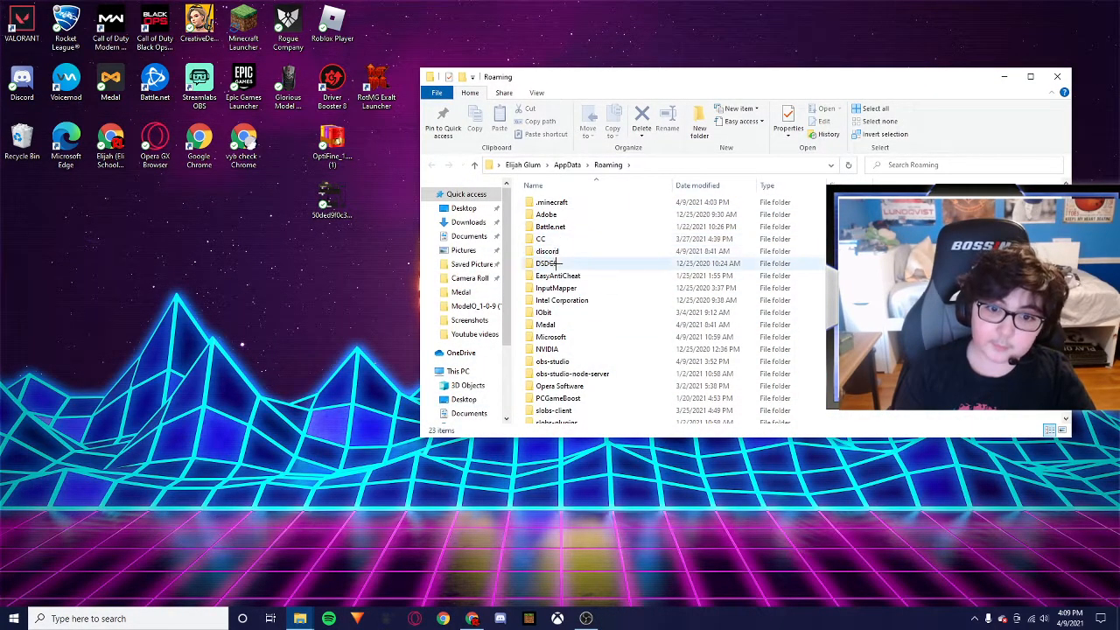
pyautogui.doubleClick(551, 202)
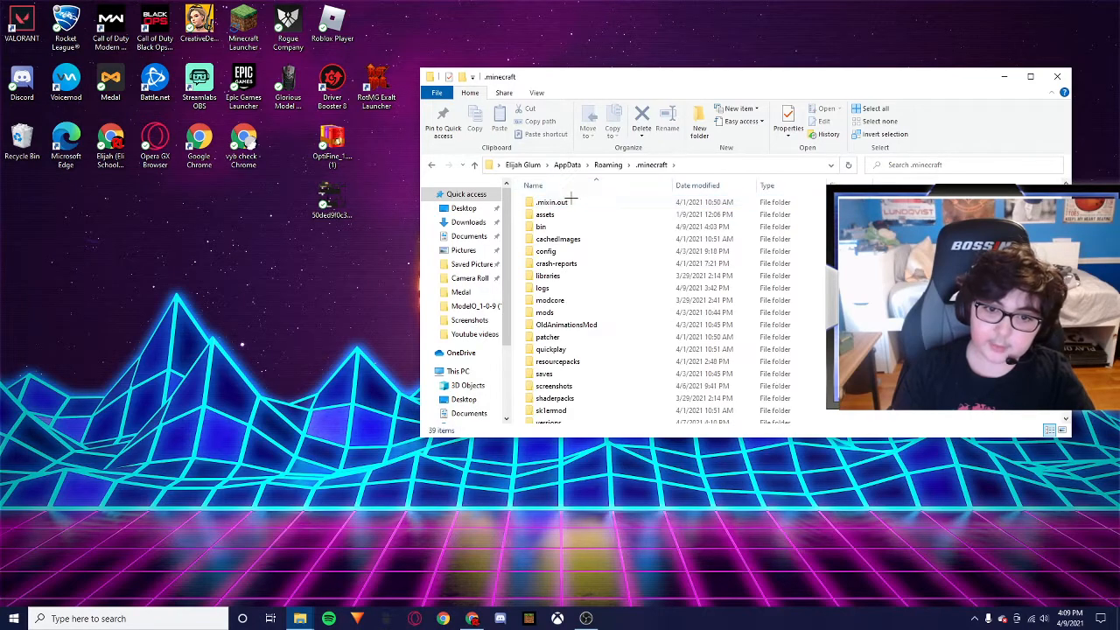
pyautogui.click(556, 361)
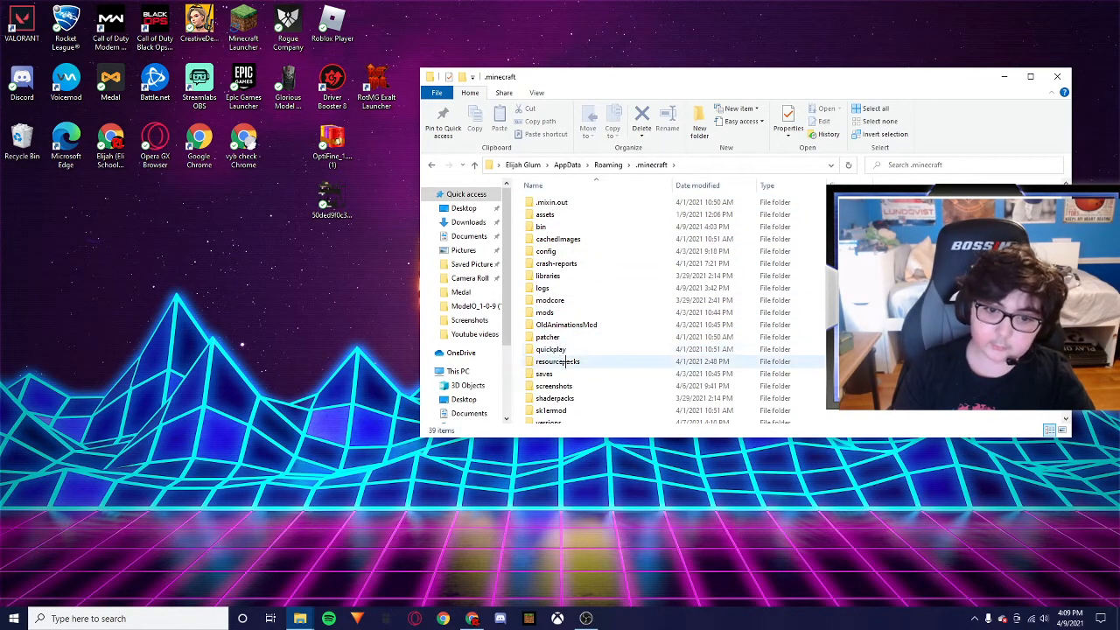
pyautogui.doubleClick(557, 361)
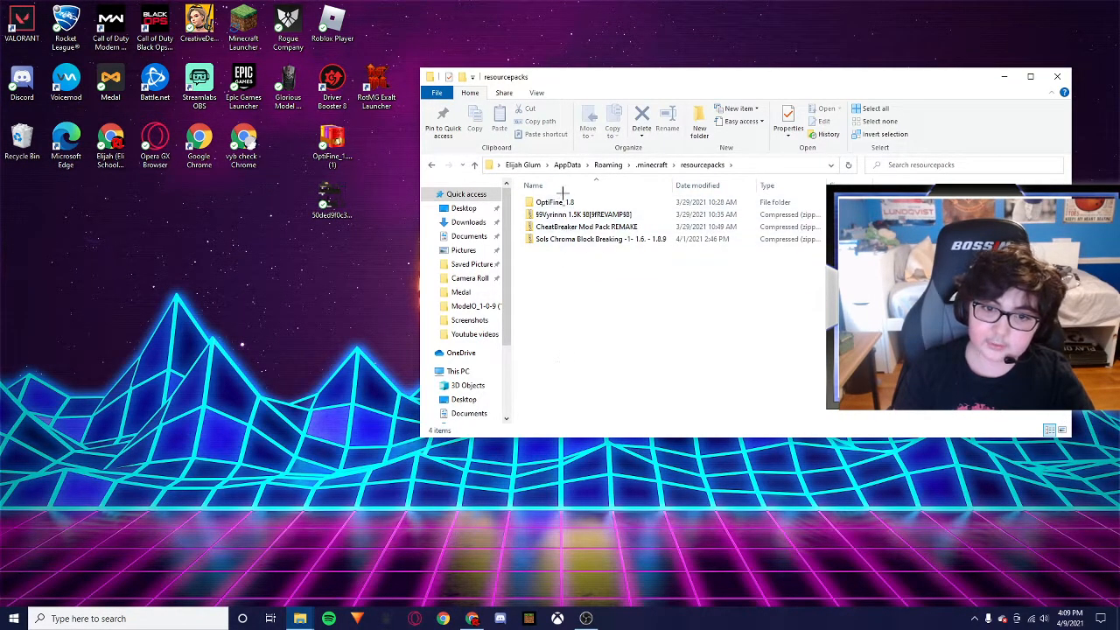
pyautogui.click(583, 214)
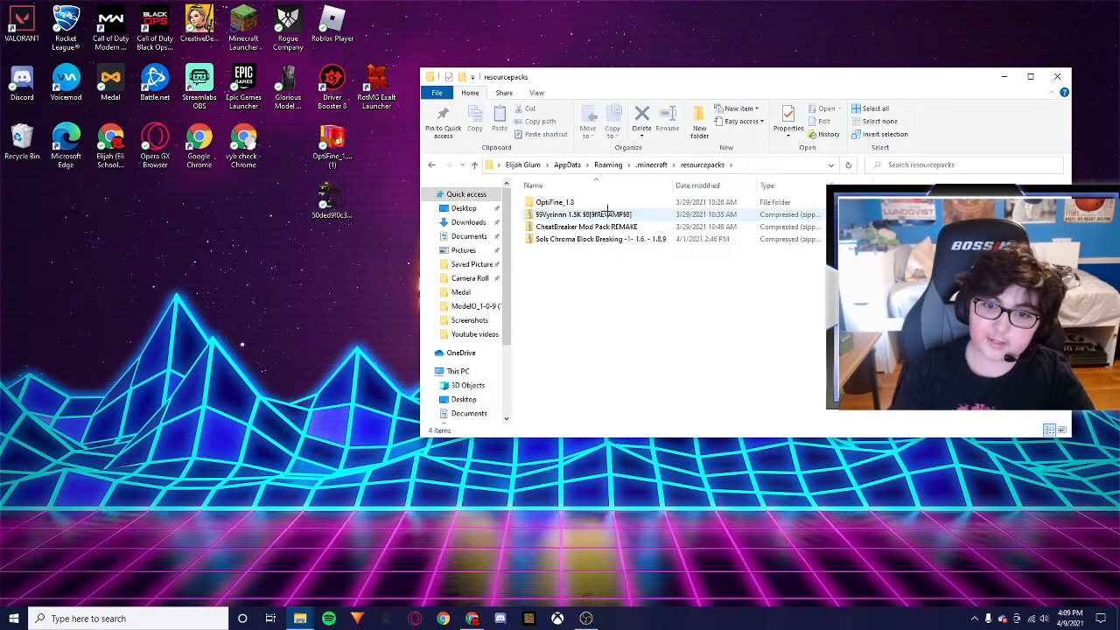
pyautogui.moveTo(581, 214)
pyautogui.write('forg')
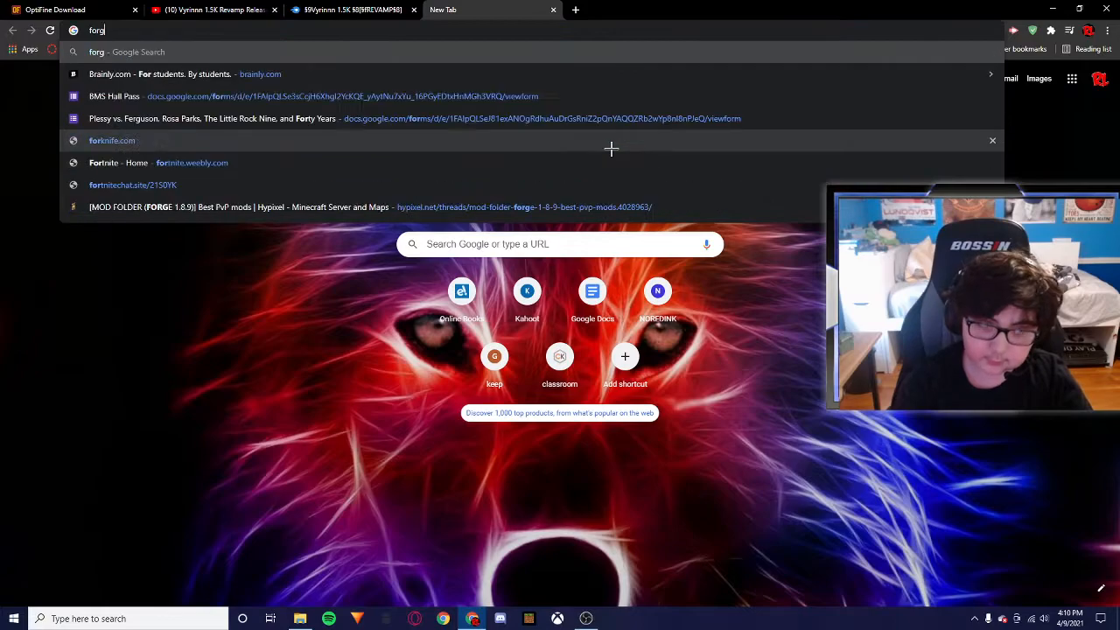
# - Search 'forge', open the 1.8.9 downloads page, and start the recommended Windows installer
pyautogui.press('Enter')
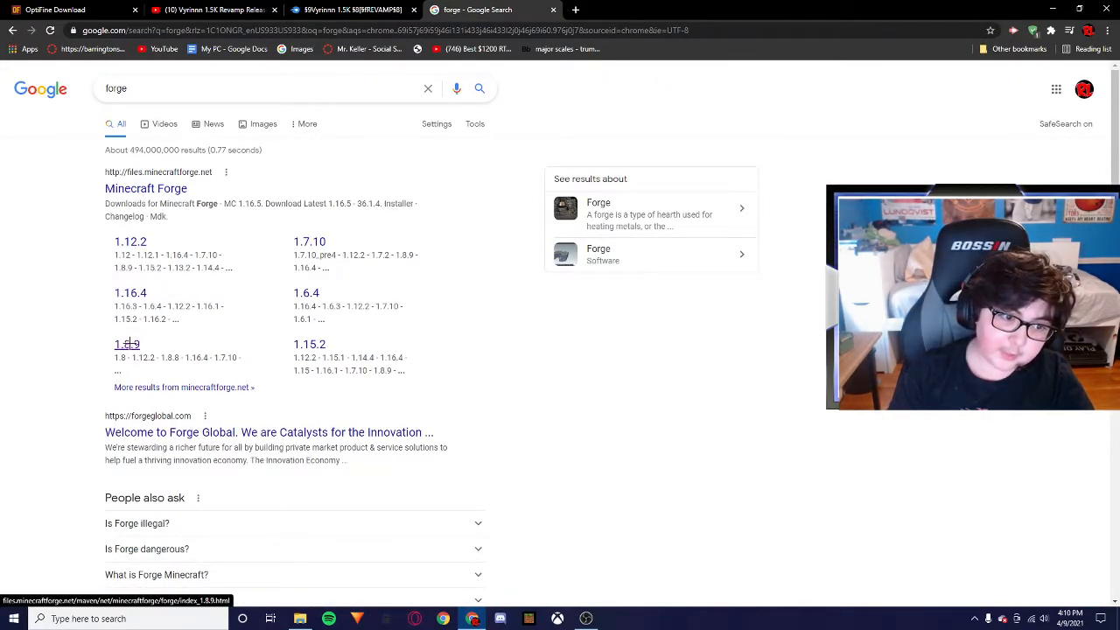
pyautogui.click(125, 344)
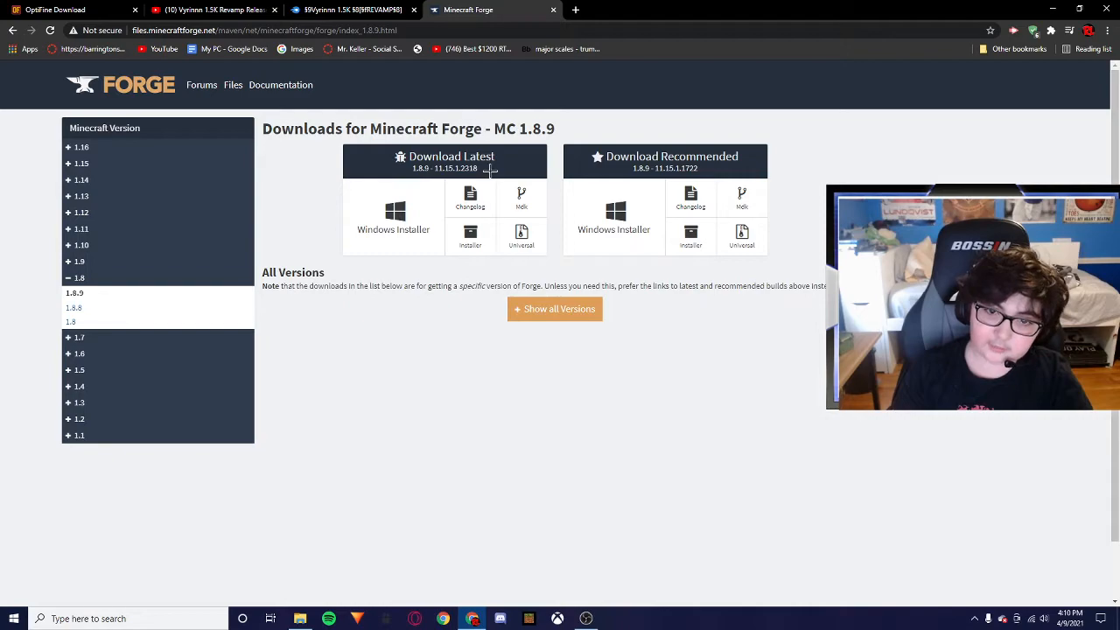
pyautogui.moveTo(613, 217)
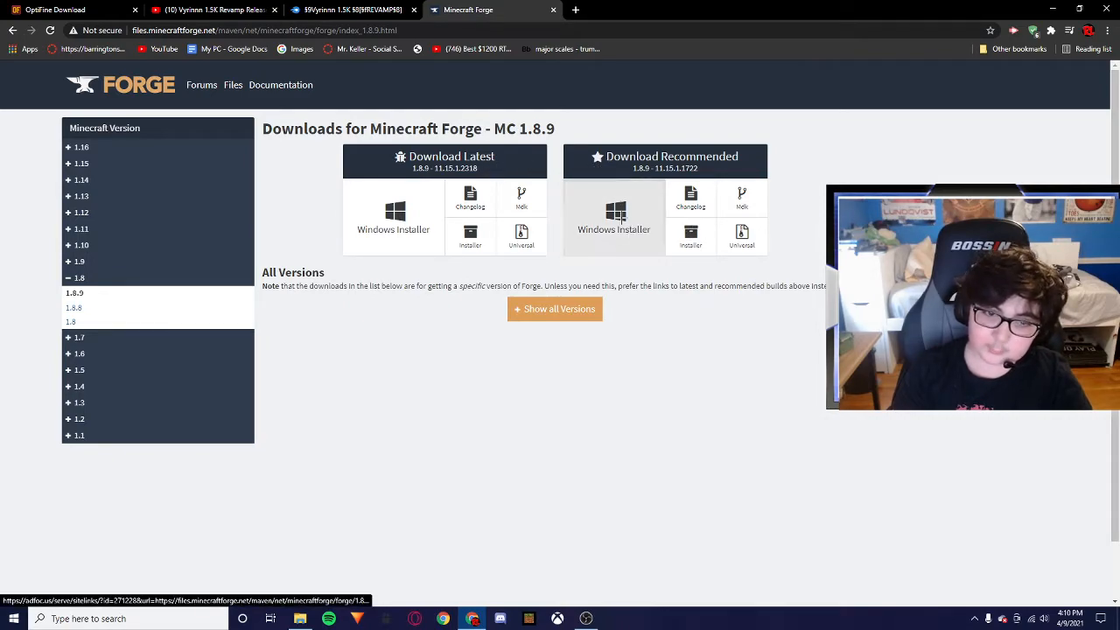
pyautogui.click(614, 211)
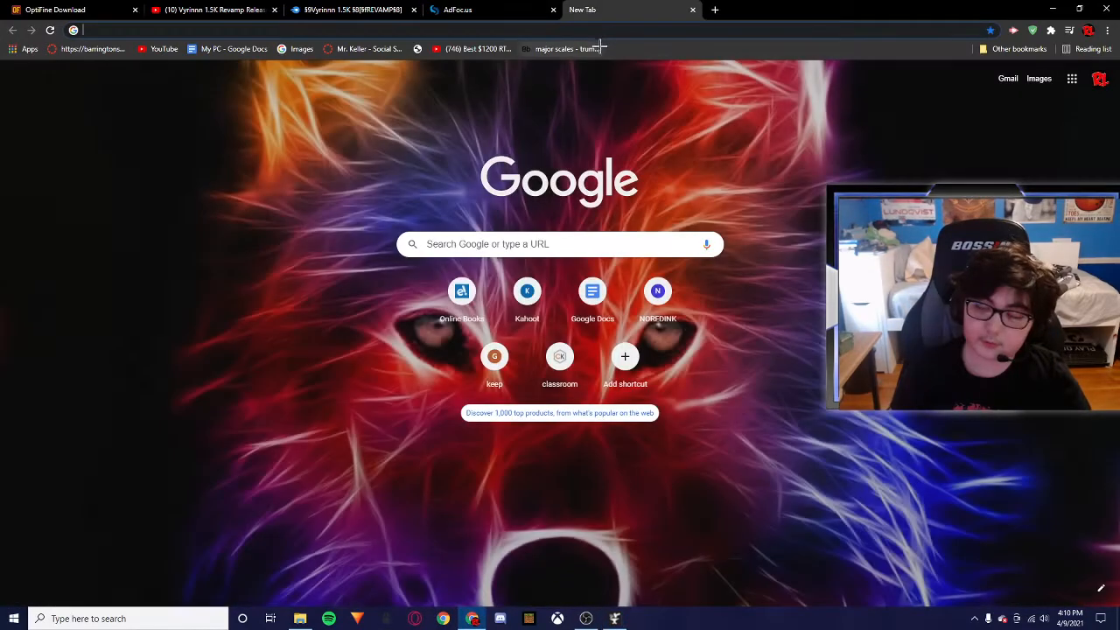
pyautogui.moveTo(775, 115)
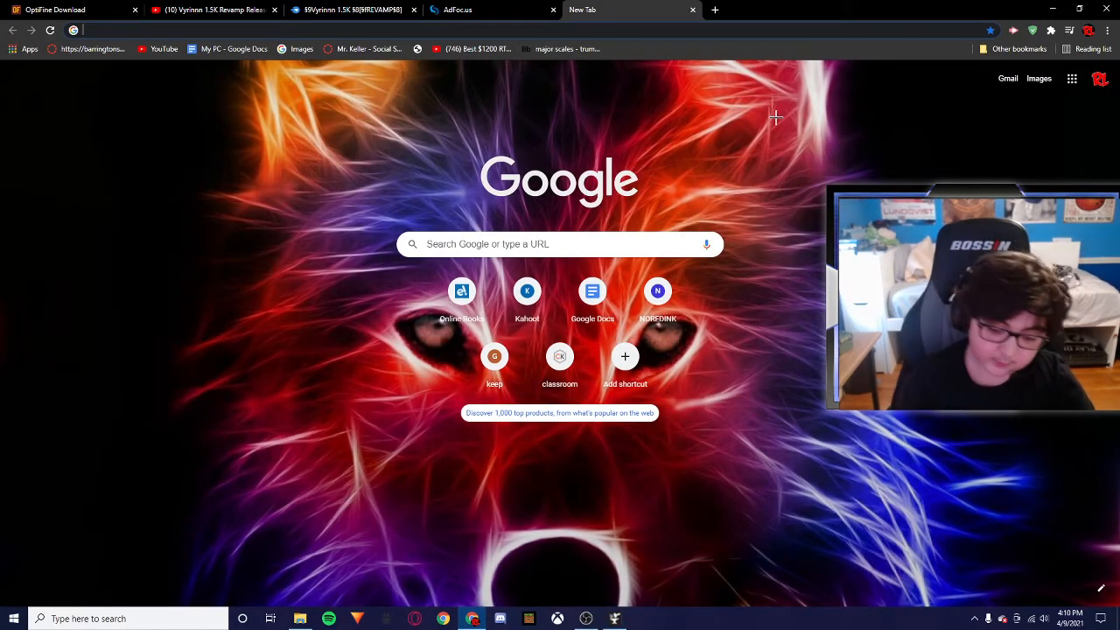
# - Search Google for 'java dowload' to find Oracle's Java download page
pyautogui.write('java dowload')
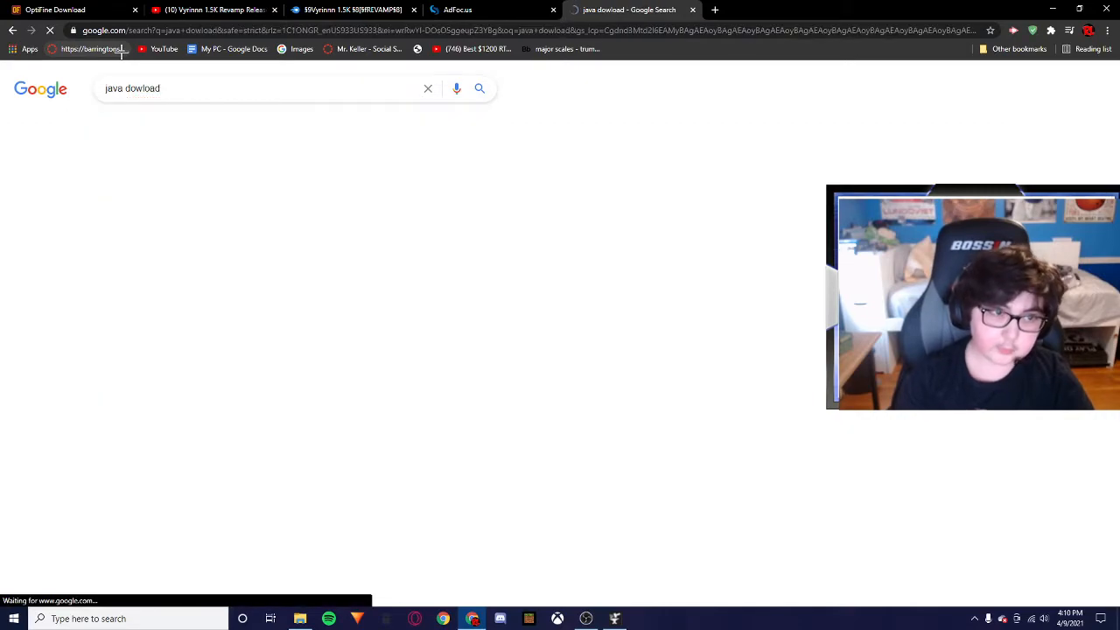
pyautogui.click(478, 87)
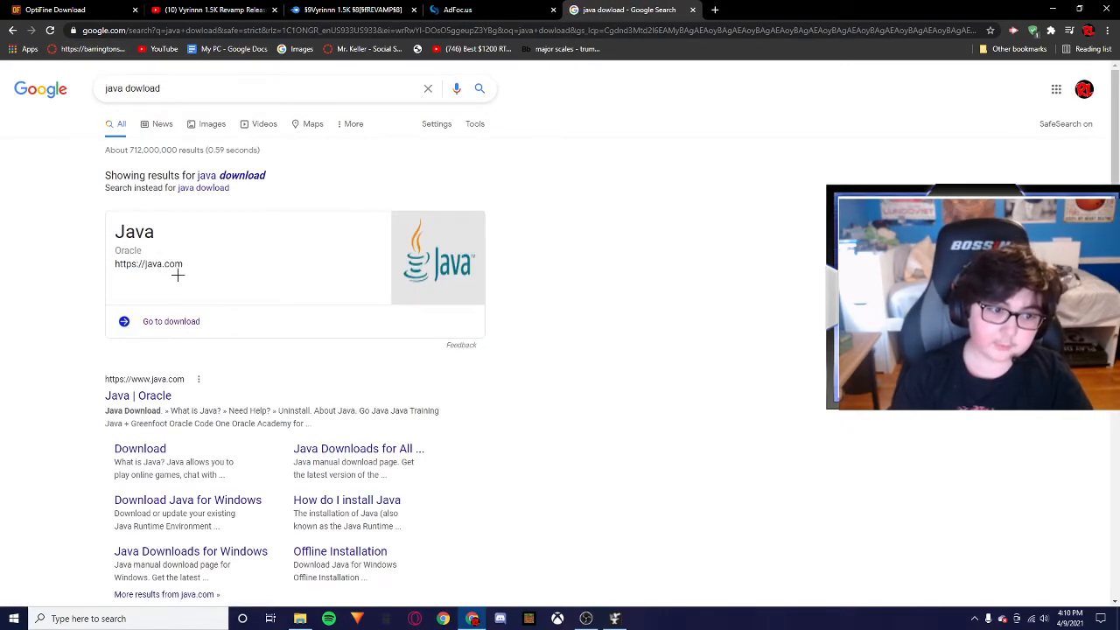